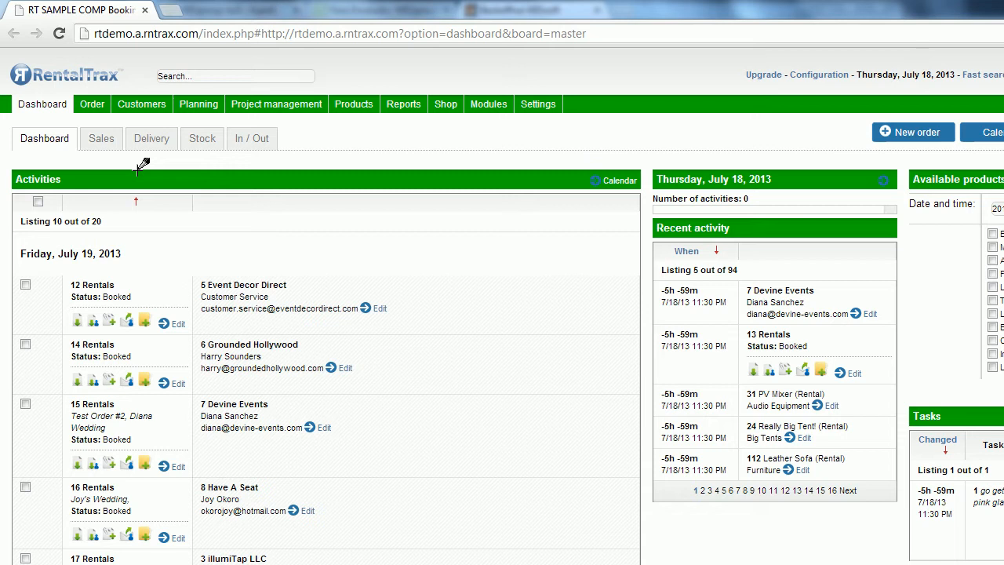
Step: Start a new order from the dashboard and choose the Test order type
{"action": "left_click", "coordinate": [92, 103]}
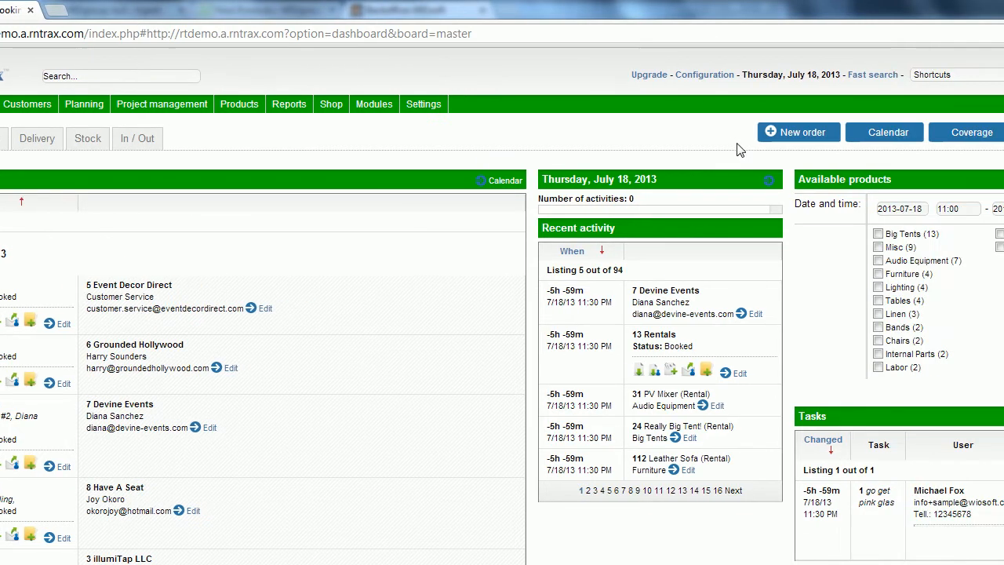
{"action": "scroll", "scroll_direction": "right", "scroll_amount": 3}
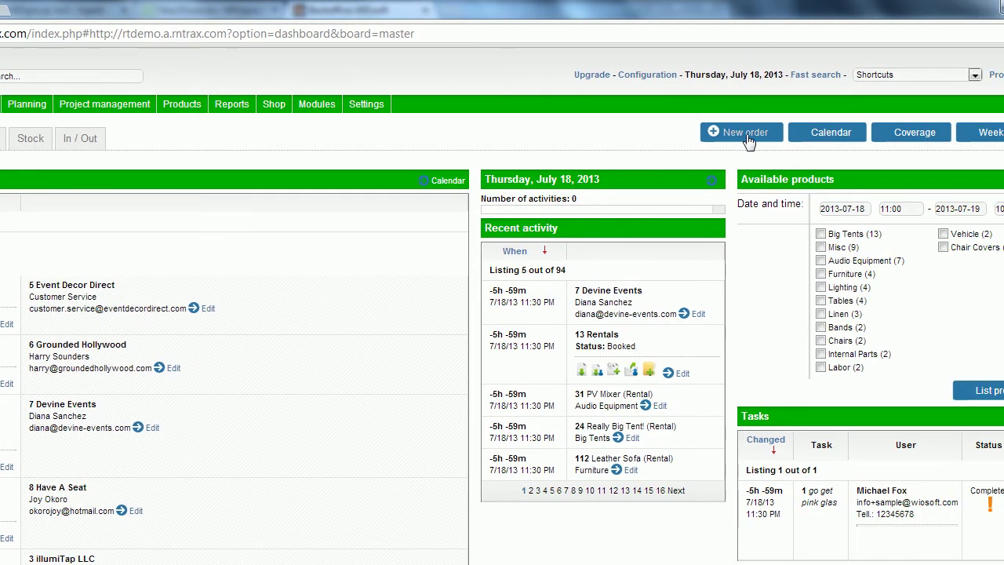
{"action": "left_click", "coordinate": [741, 131]}
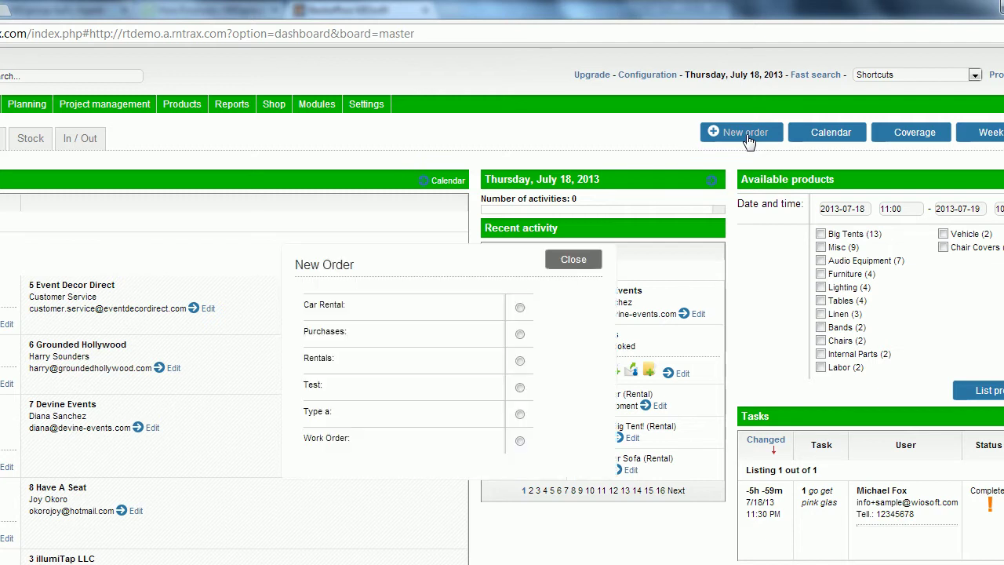
{"action": "scroll", "scroll_direction": "down", "scroll_amount": 3}
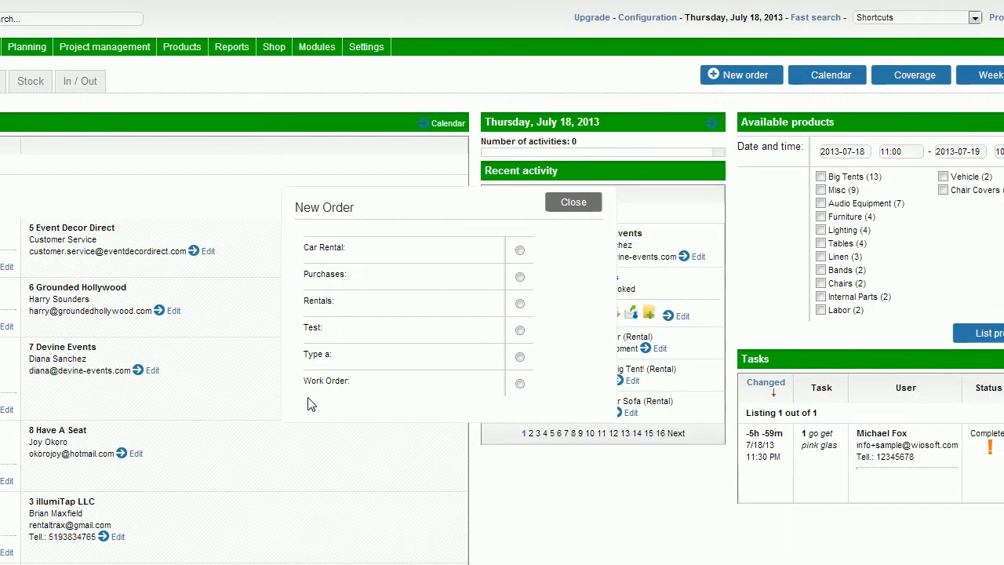
{"action": "left_click", "coordinate": [519, 277]}
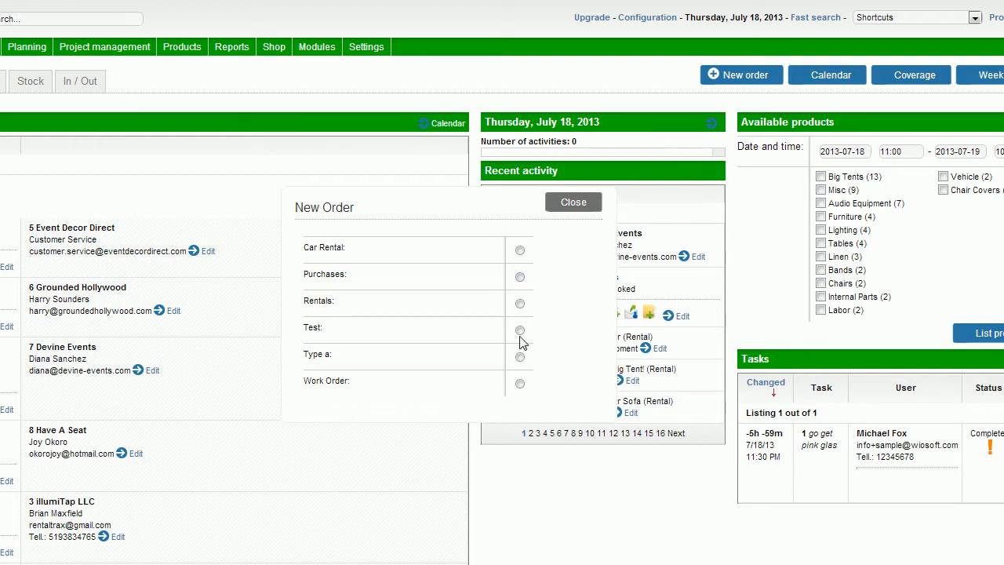
{"action": "left_click", "coordinate": [519, 330]}
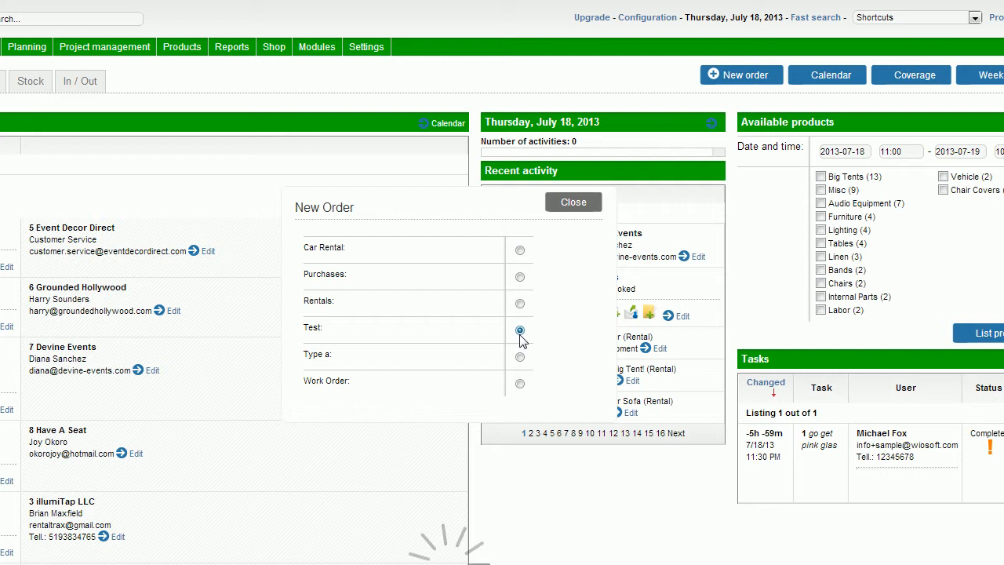
Step: Bring up the New Order Test form and enter 'bo' toward the customer
{"action": "left_click", "coordinate": [520, 330]}
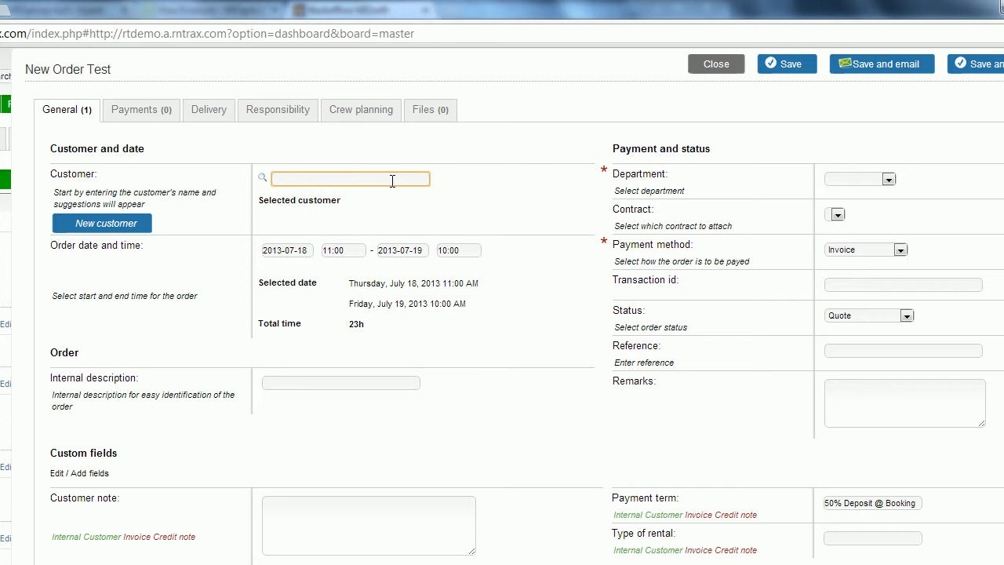
{"action": "type", "text": "bo"}
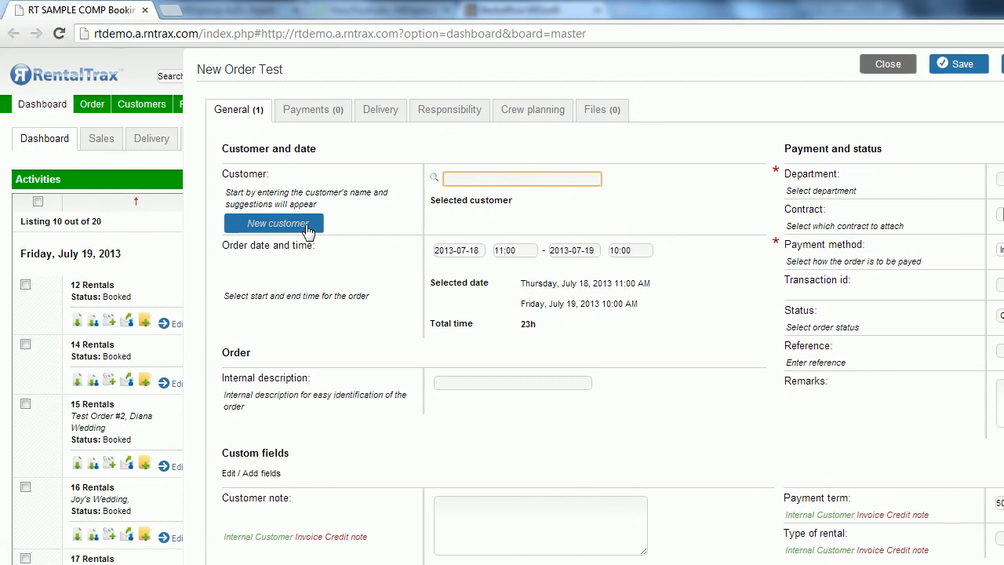
Step: Open the New Customer form and scroll through its empty fields
{"action": "left_click", "coordinate": [273, 223]}
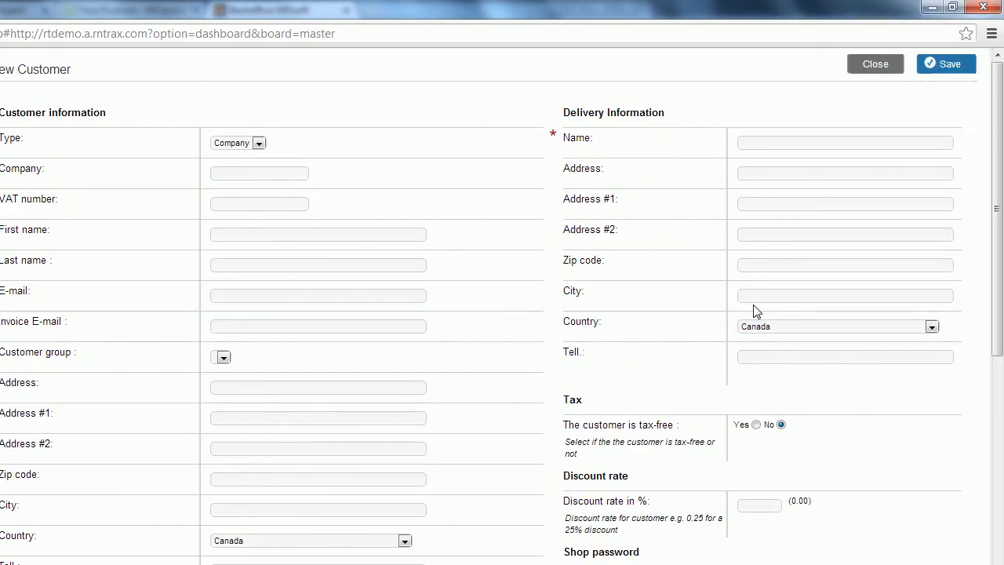
{"action": "scroll", "scroll_direction": "down", "scroll_amount": 3}
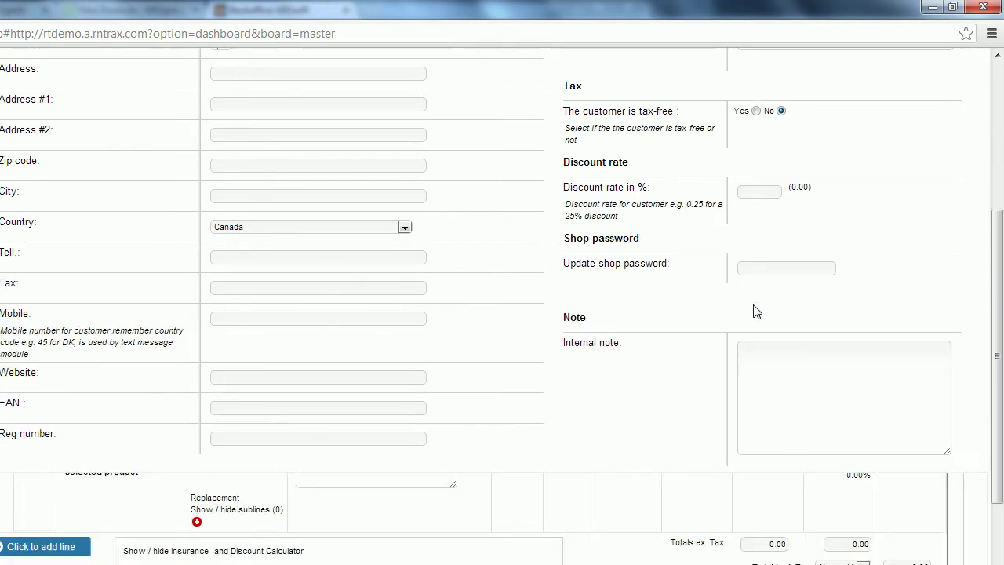
{"action": "scroll", "scroll_direction": "up", "scroll_amount": 3}
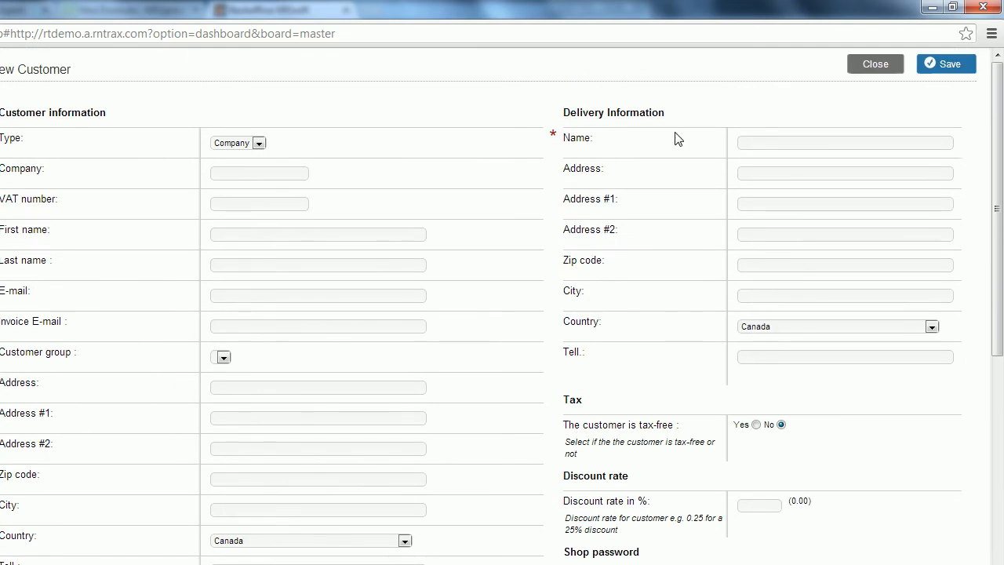
{"action": "mouse_move", "coordinate": [857, 66]}
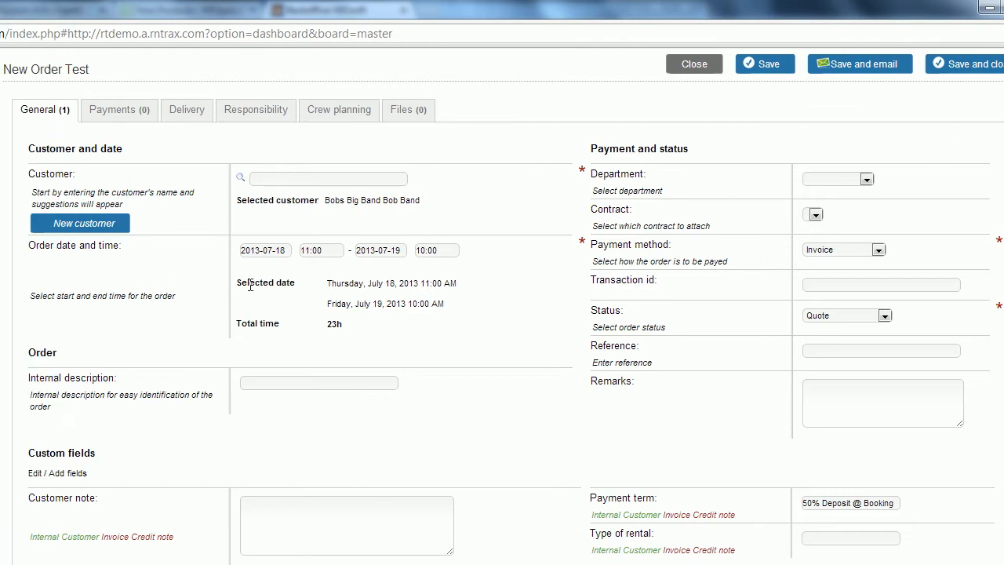
Step: Set the order dates to run from 22 to 26 July 2013
{"action": "left_click", "coordinate": [263, 249]}
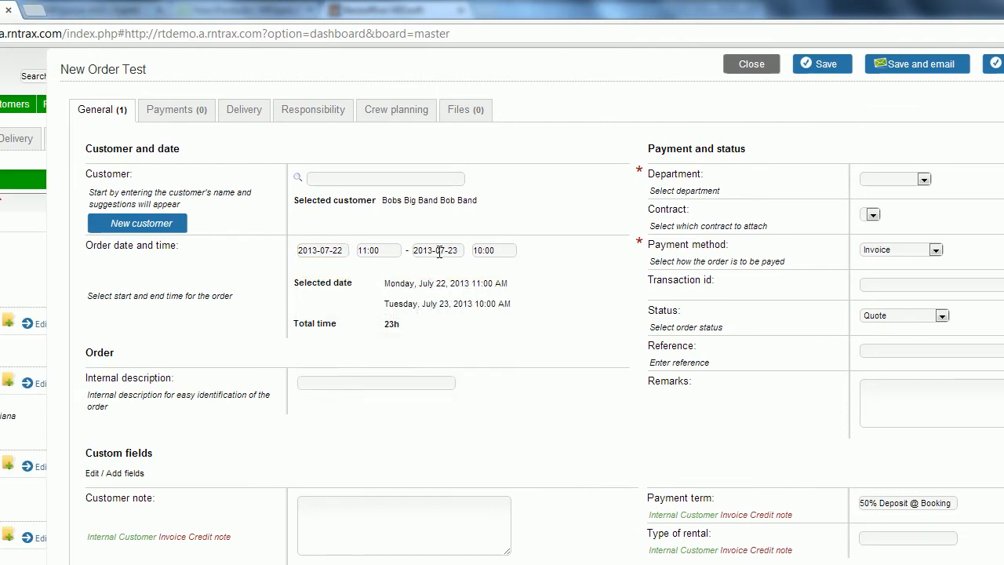
{"action": "left_click", "coordinate": [437, 249]}
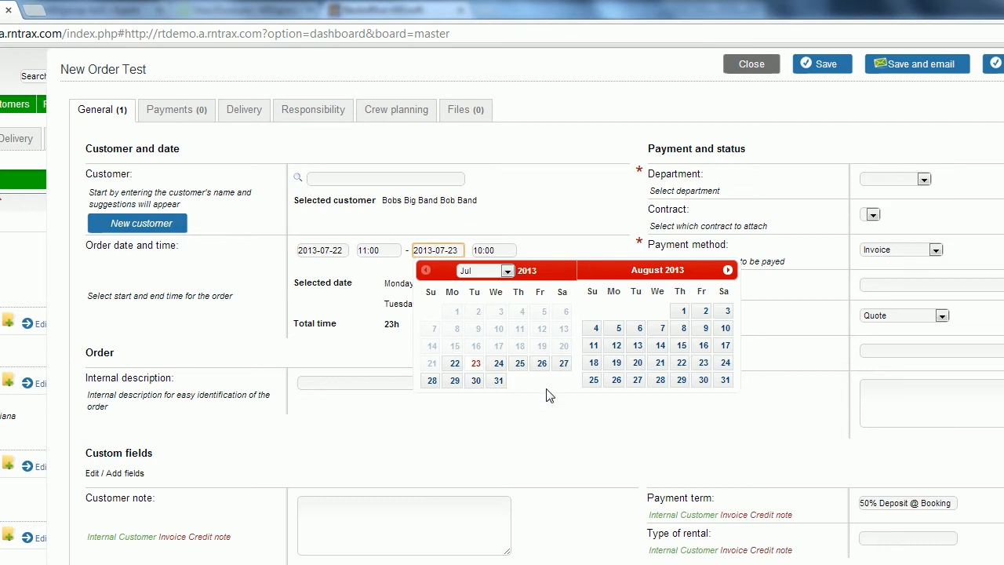
{"action": "left_click", "coordinate": [541, 362]}
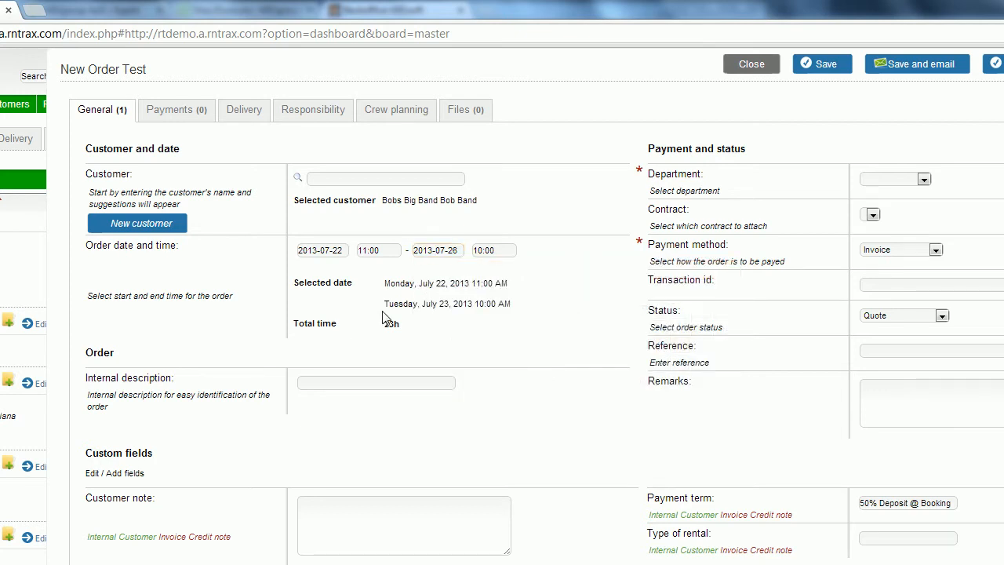
Step: Set the internal description to 'Test Order #1'
{"action": "left_click", "coordinate": [437, 250]}
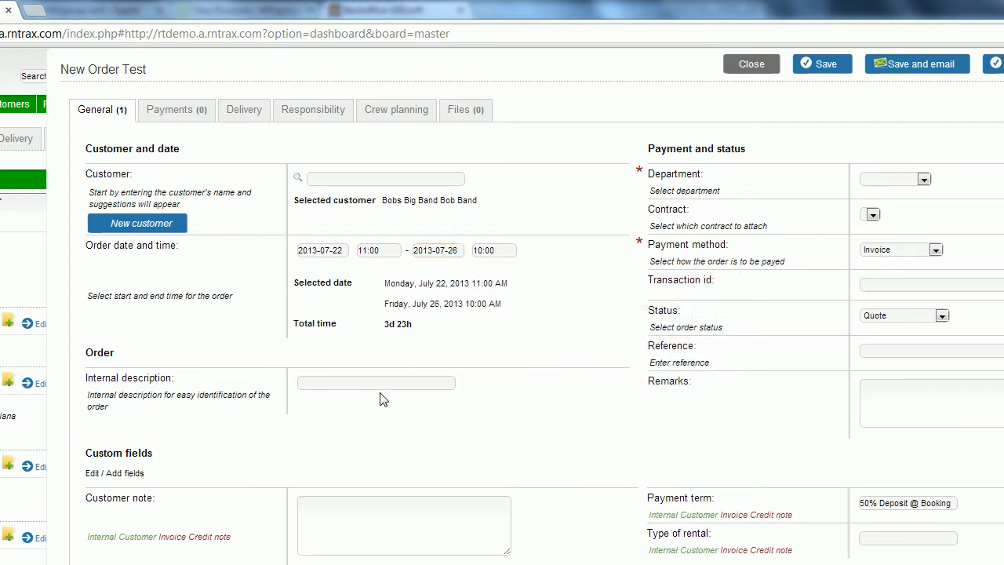
{"action": "type", "text": "Te"}
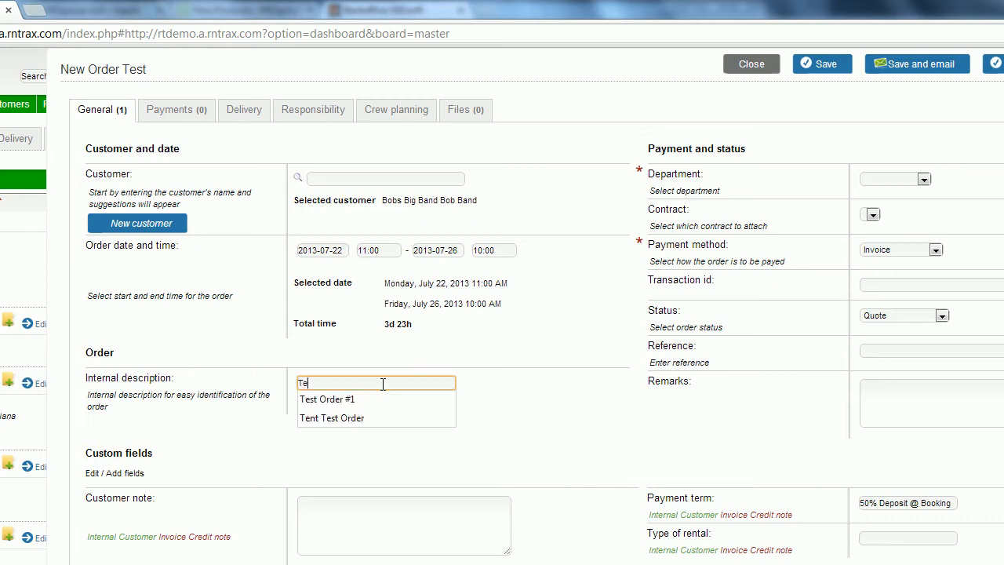
{"action": "left_click", "coordinate": [327, 398]}
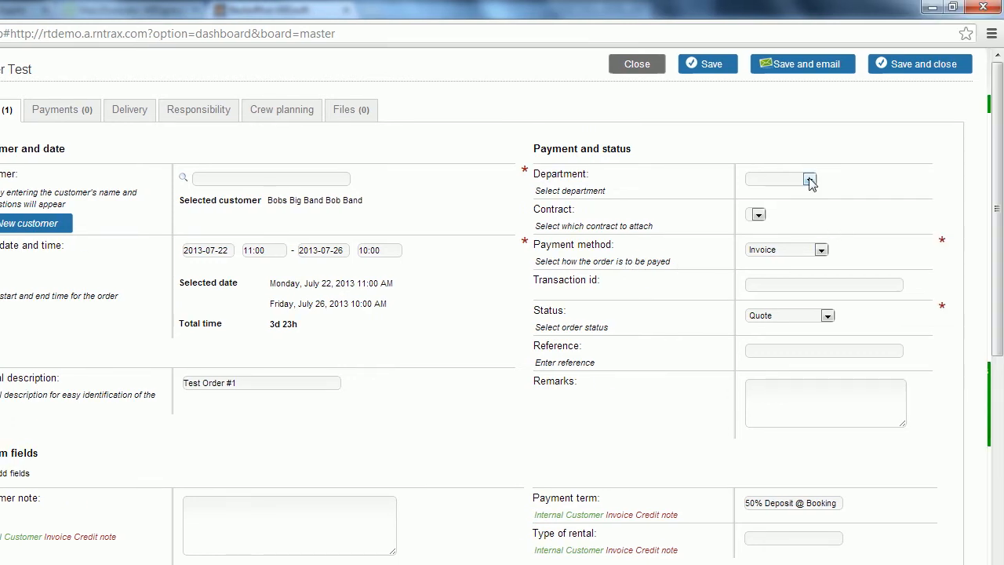
Step: Assign the order to the Sales department and look for a contract
{"action": "left_click", "coordinate": [810, 178]}
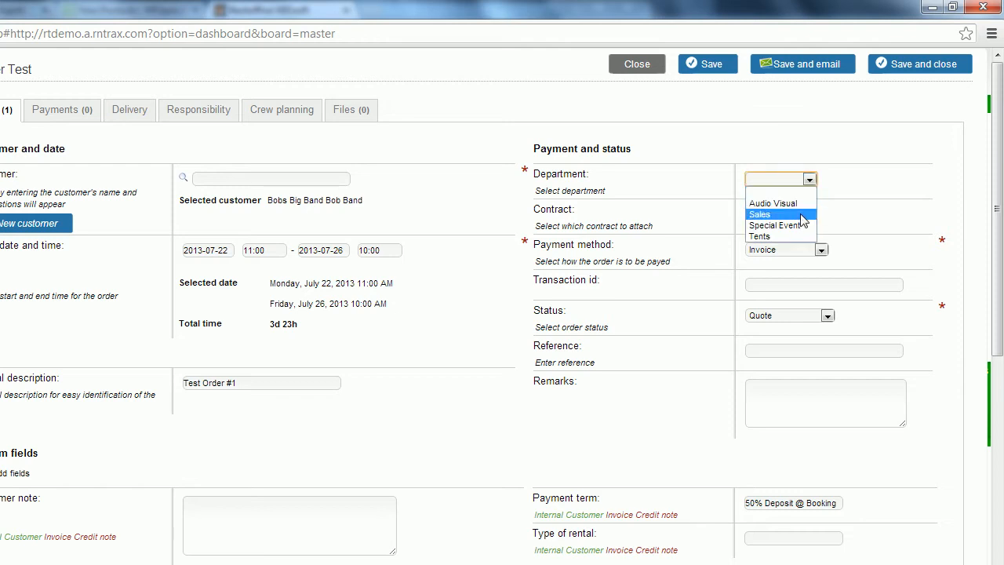
{"action": "left_click", "coordinate": [760, 215]}
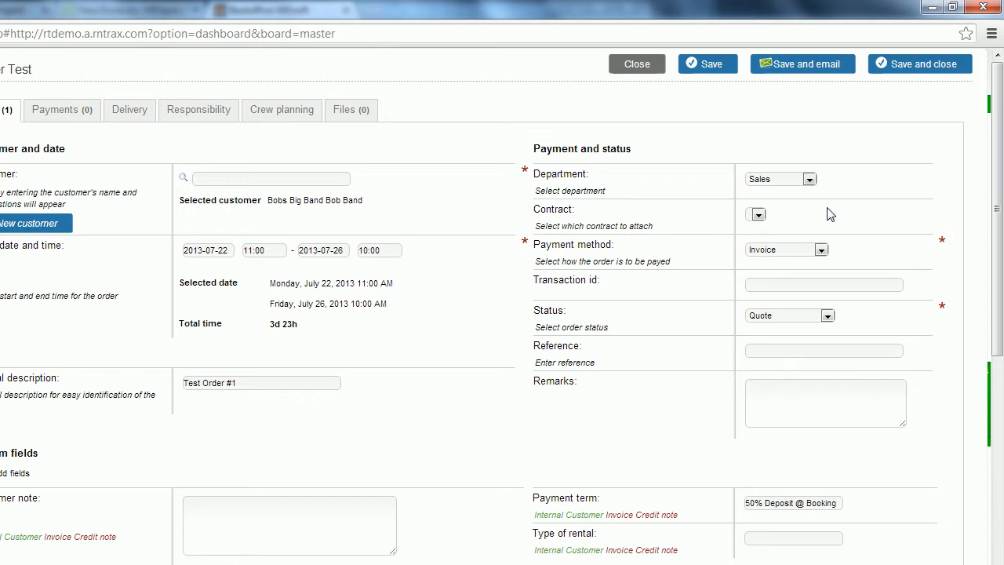
{"action": "mouse_move", "coordinate": [761, 232]}
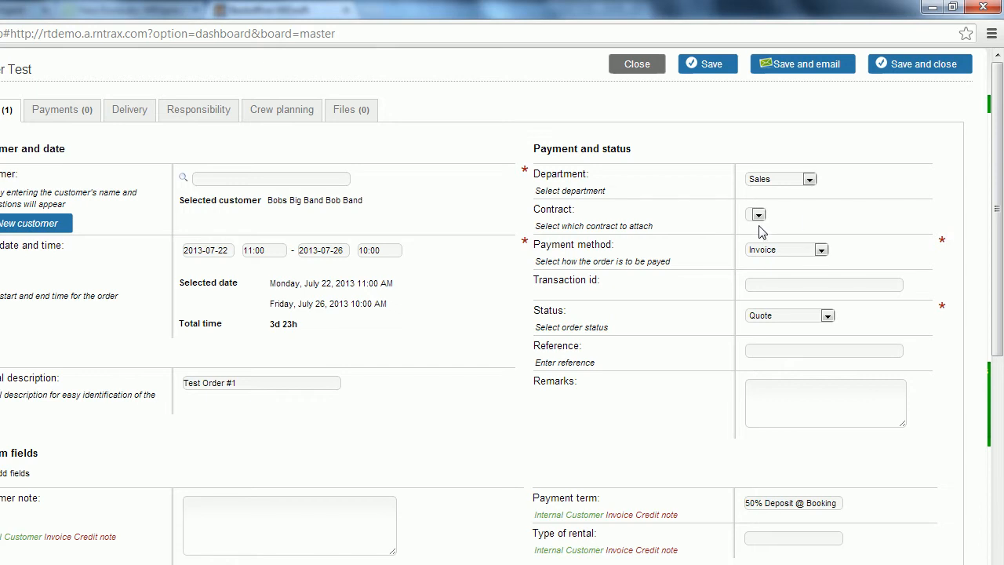
{"action": "left_click", "coordinate": [757, 215]}
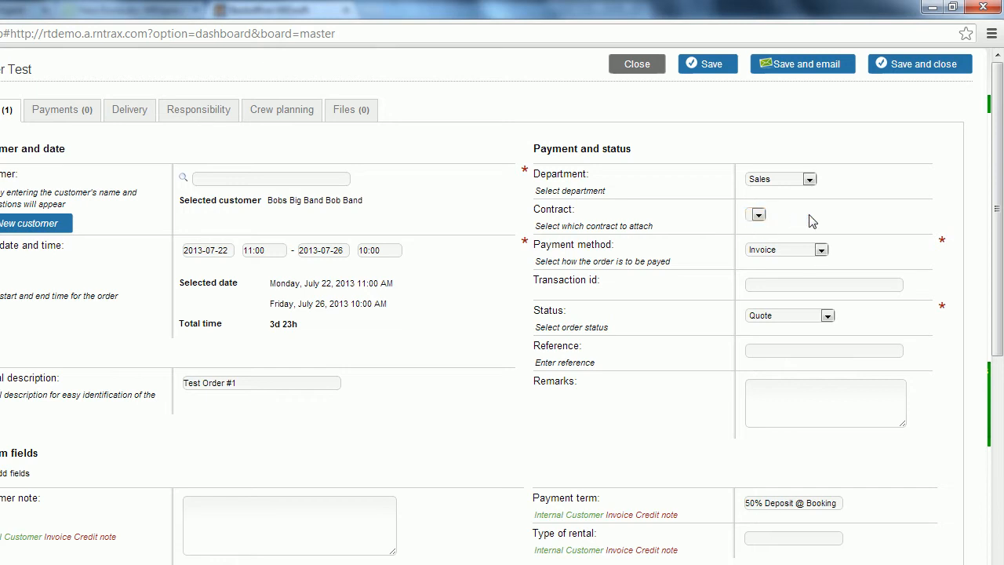
Step: Keep Invoice as payment method and enter transaction ID 001001
{"action": "left_click", "coordinate": [821, 250]}
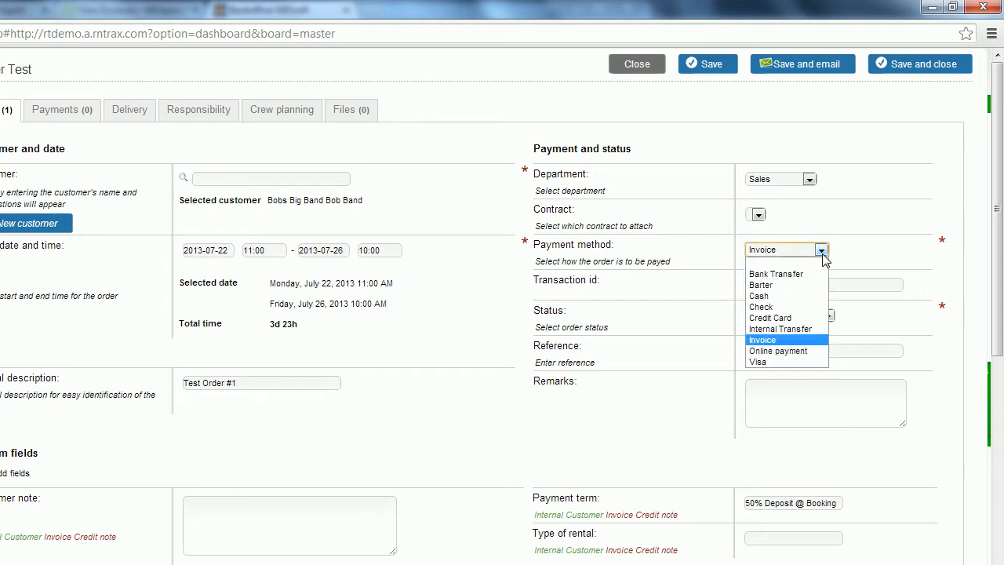
{"action": "mouse_move", "coordinate": [788, 328]}
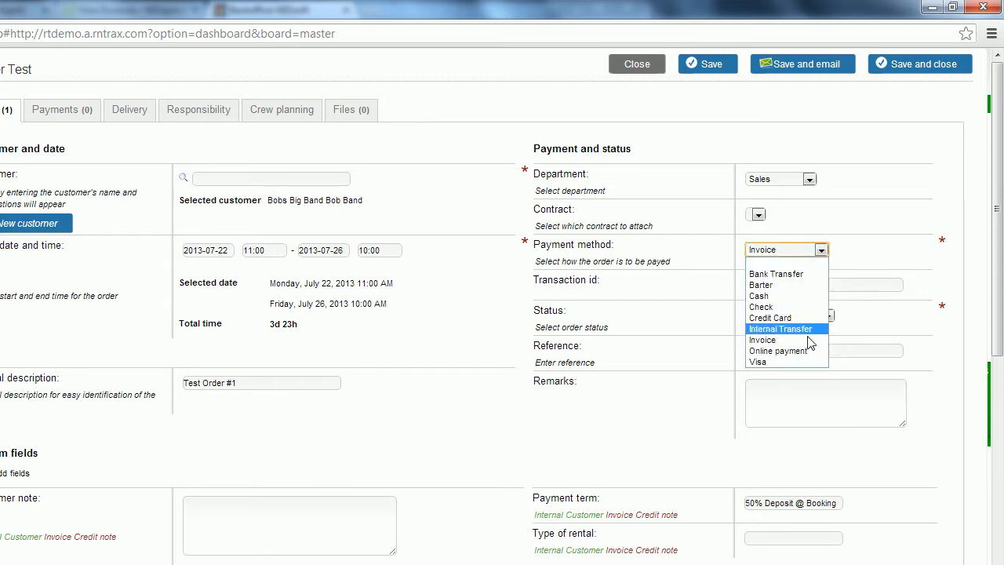
{"action": "mouse_move", "coordinate": [784, 340]}
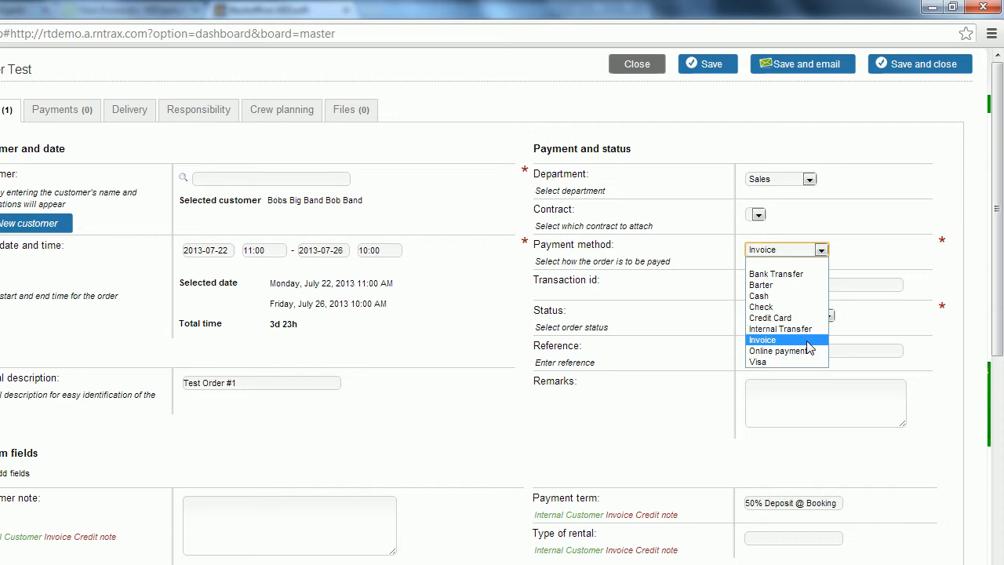
{"action": "left_click", "coordinate": [762, 338]}
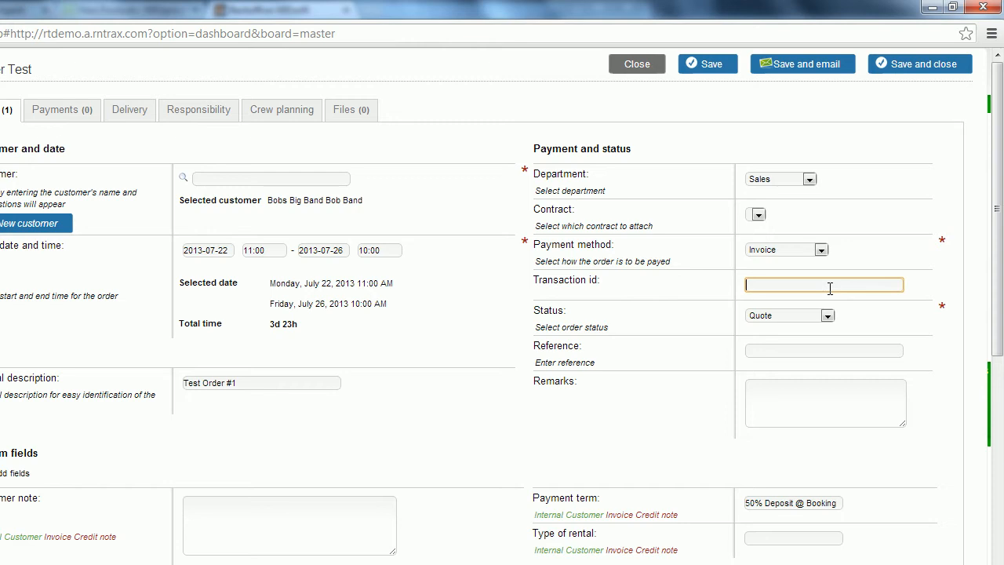
{"action": "type", "text": "00100"}
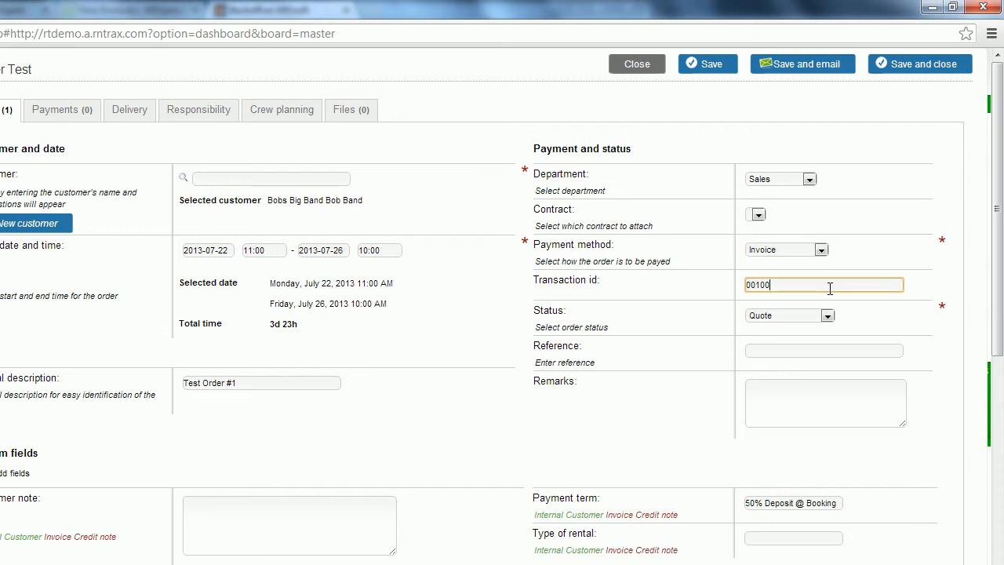
{"action": "type", "text": "1"}
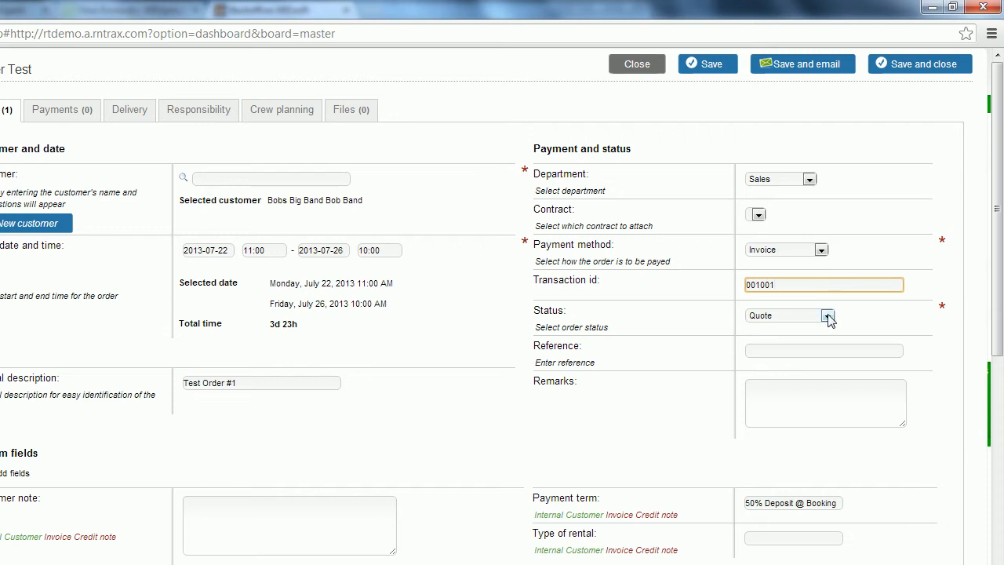
Step: Switch the order status from Quote to Booked in the Status dropdown
{"action": "left_click", "coordinate": [829, 315]}
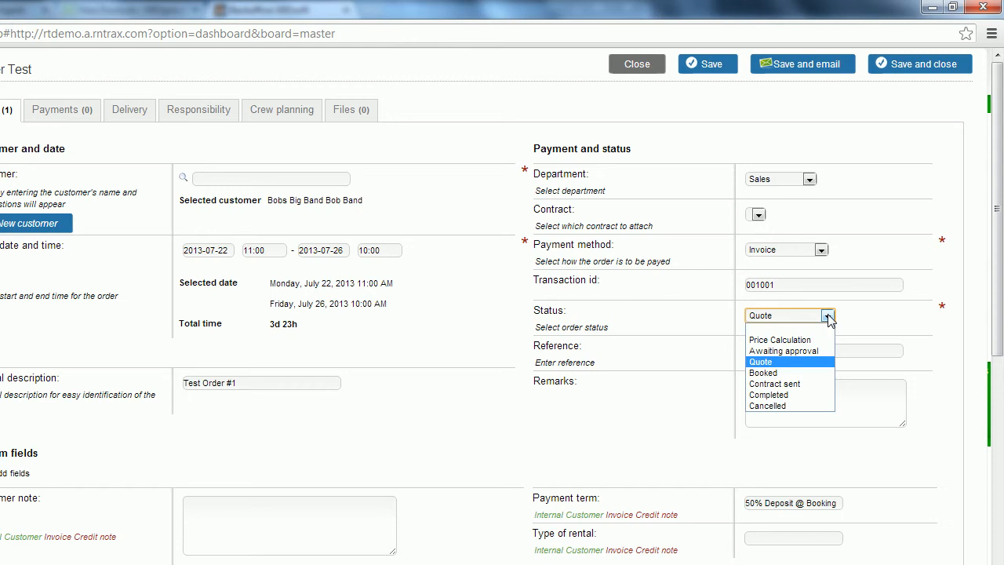
{"action": "mouse_move", "coordinate": [820, 339]}
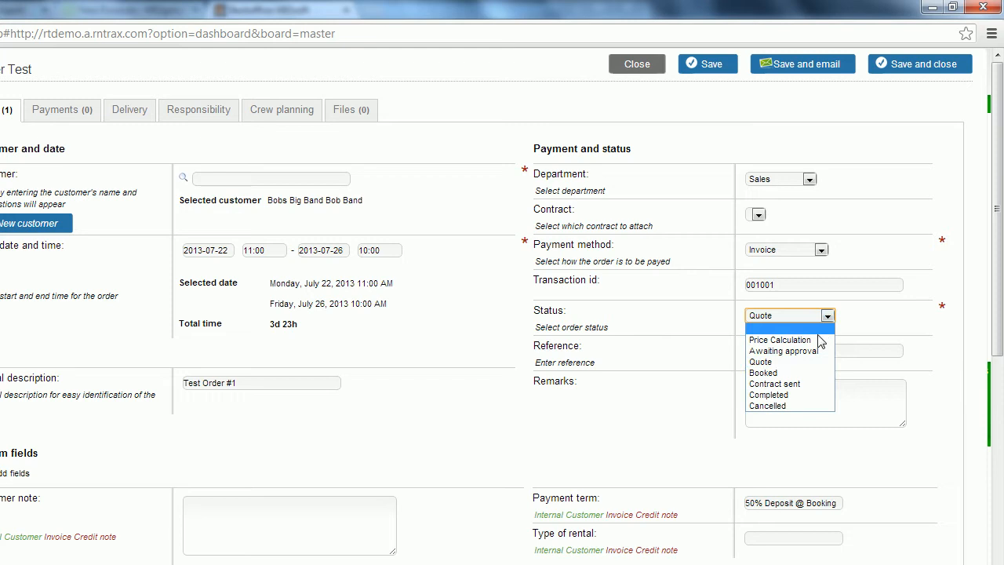
{"action": "mouse_move", "coordinate": [785, 351]}
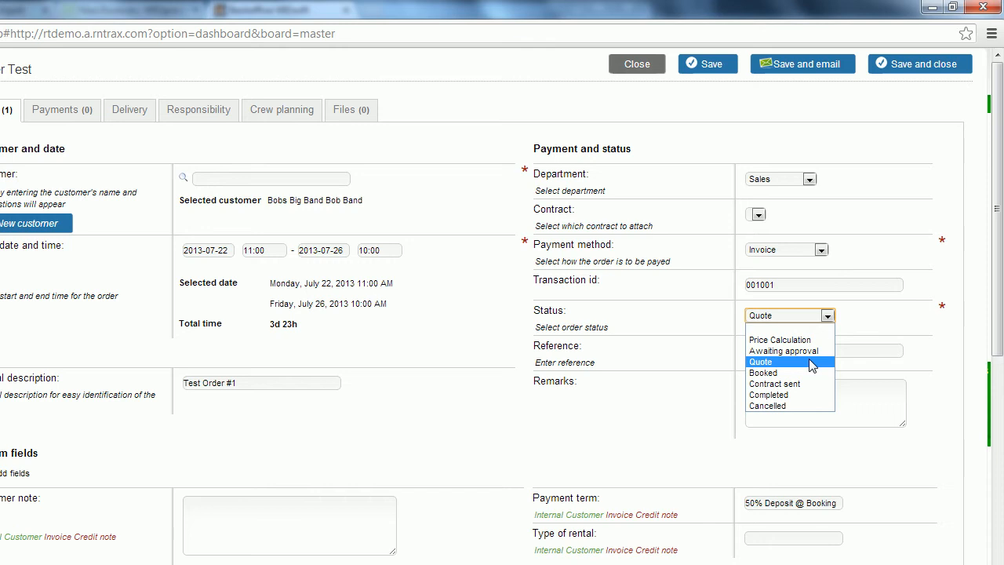
{"action": "mouse_move", "coordinate": [795, 372]}
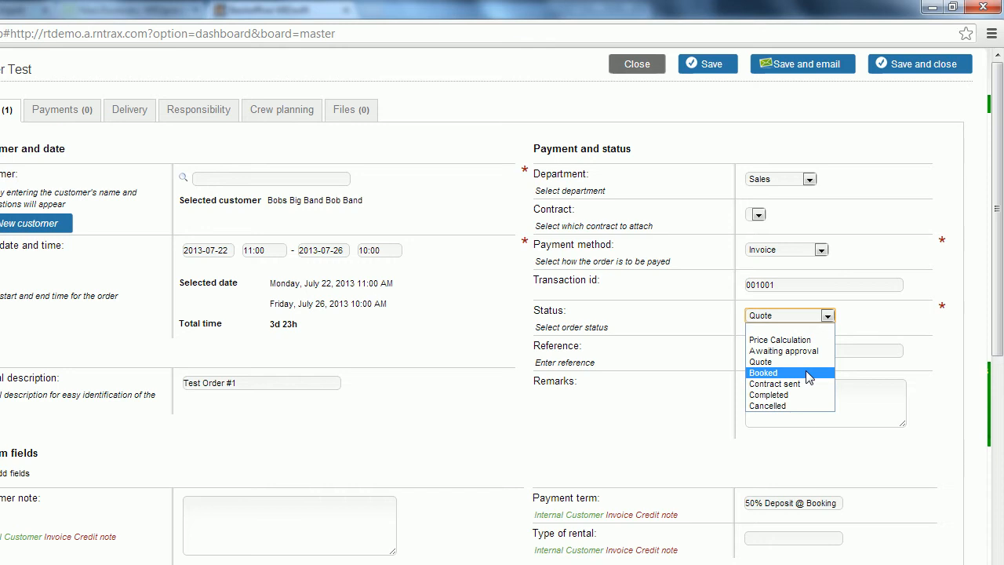
{"action": "mouse_move", "coordinate": [800, 383]}
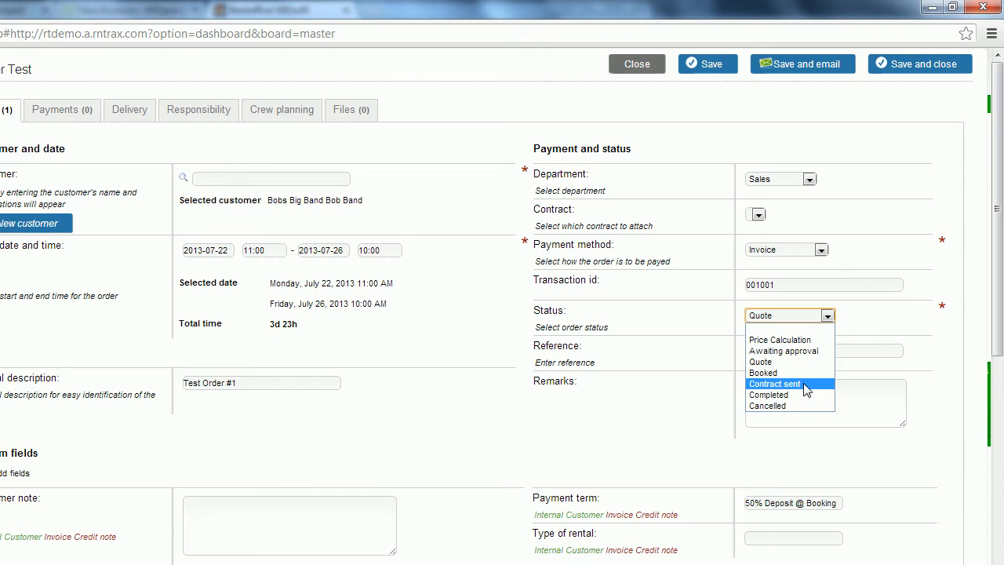
{"action": "mouse_move", "coordinate": [790, 395]}
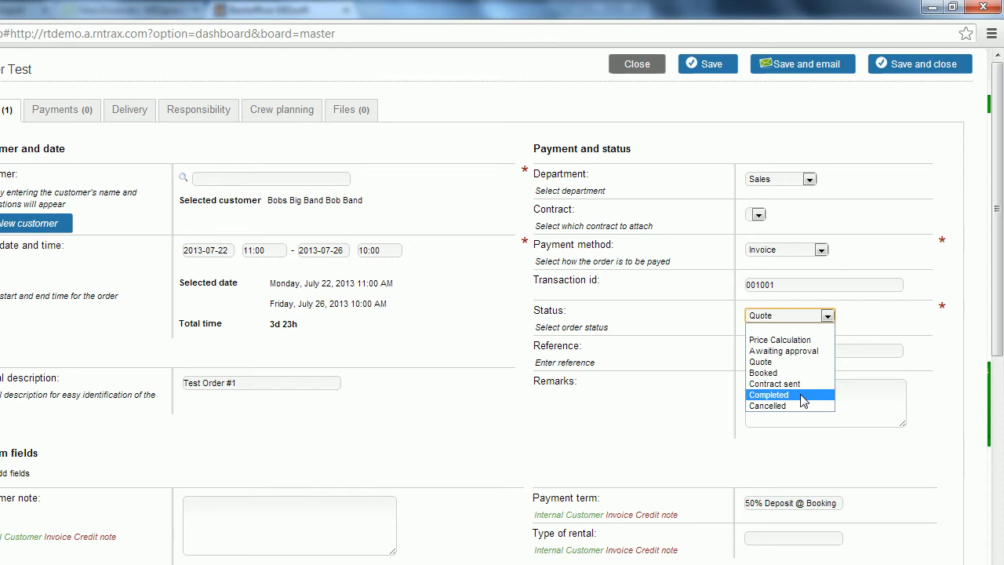
{"action": "mouse_move", "coordinate": [791, 406]}
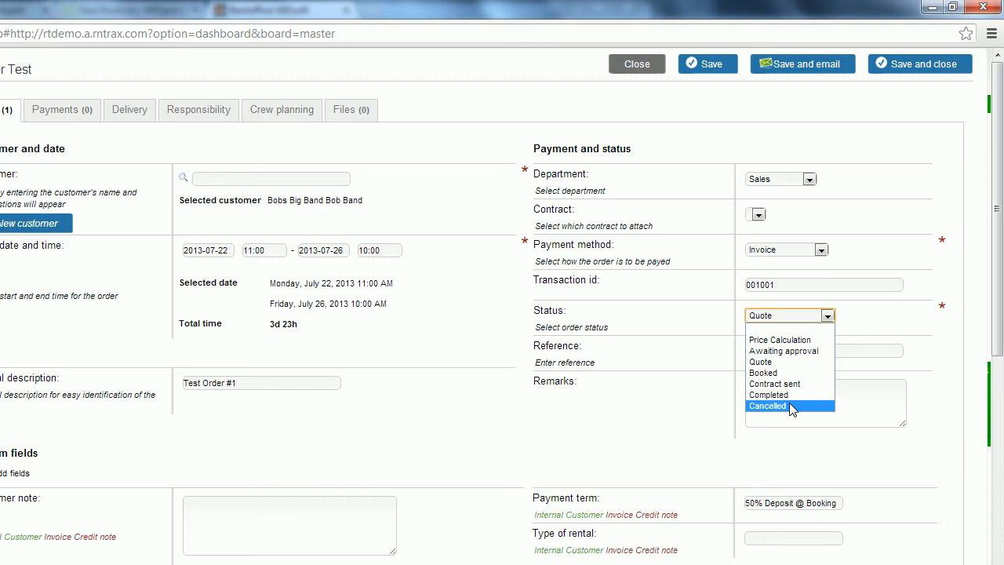
{"action": "mouse_move", "coordinate": [789, 372]}
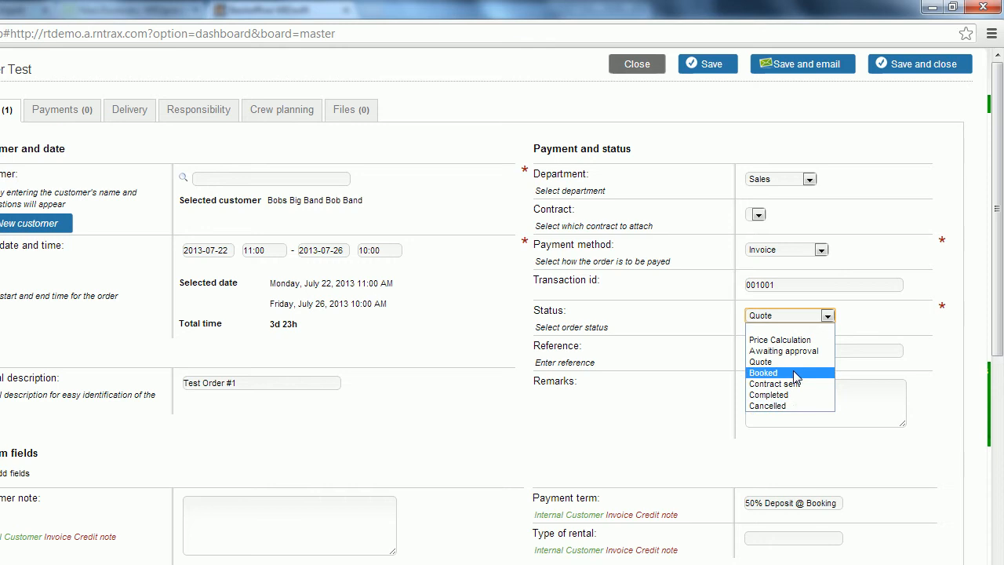
{"action": "left_click", "coordinate": [763, 373]}
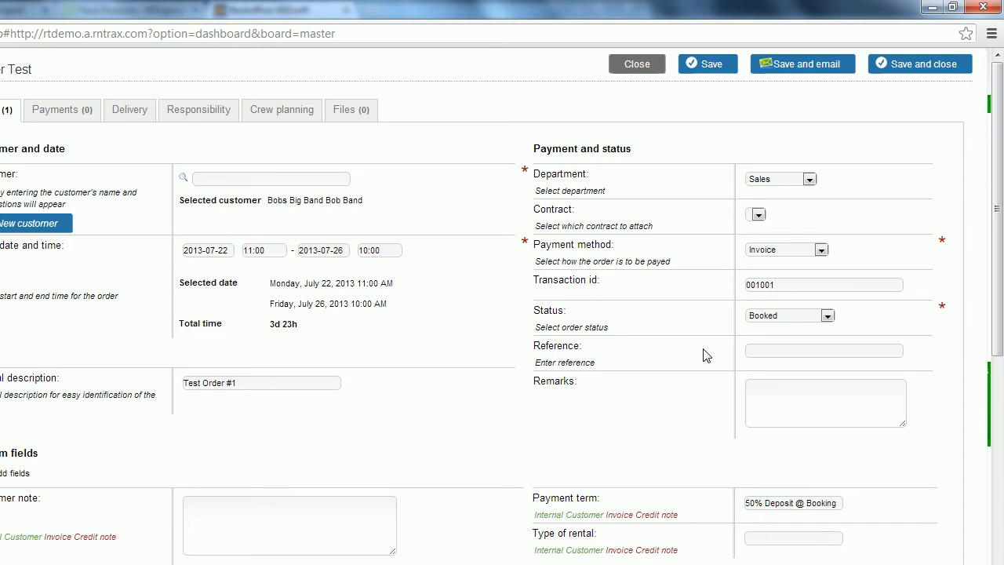
{"action": "scroll", "scroll_direction": "down", "scroll_amount": 3}
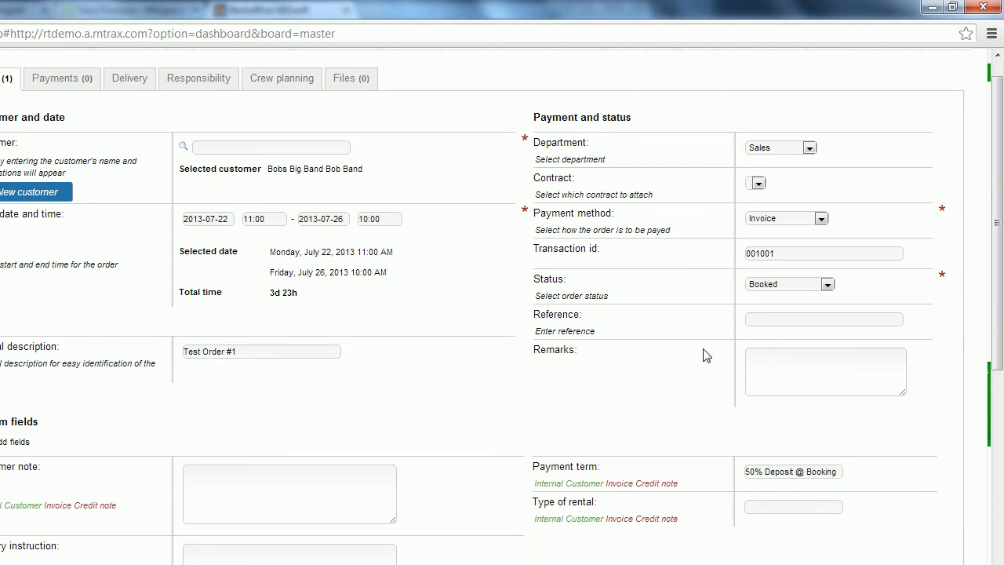
{"action": "scroll", "scroll_direction": "down", "scroll_amount": 3}
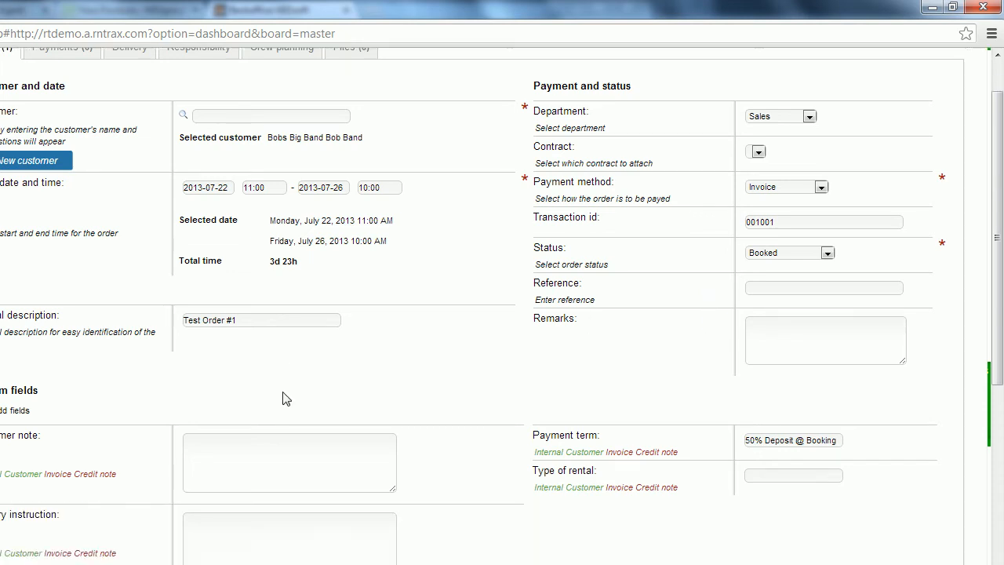
{"action": "scroll", "scroll_direction": "down", "scroll_amount": 3}
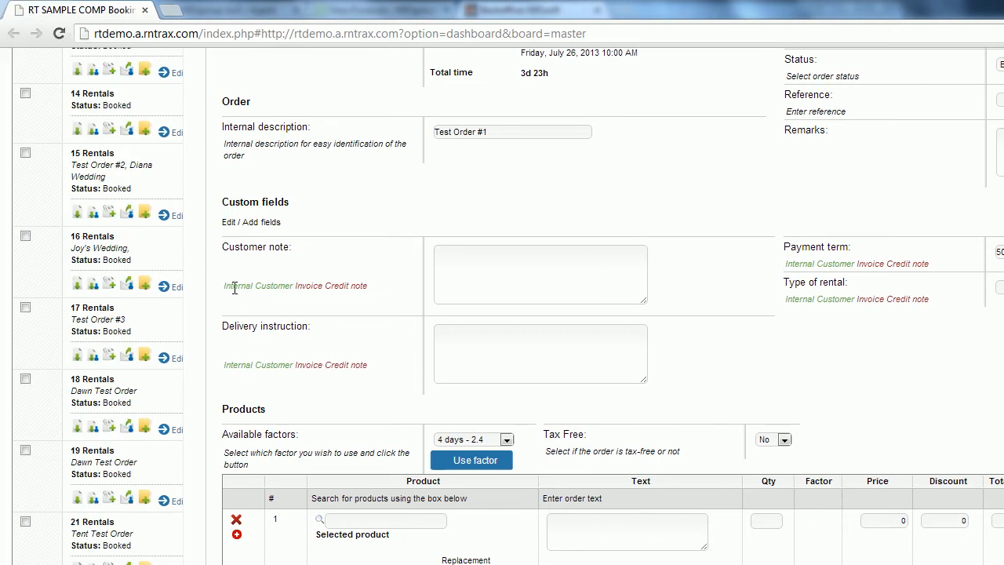
{"action": "mouse_move", "coordinate": [345, 289]}
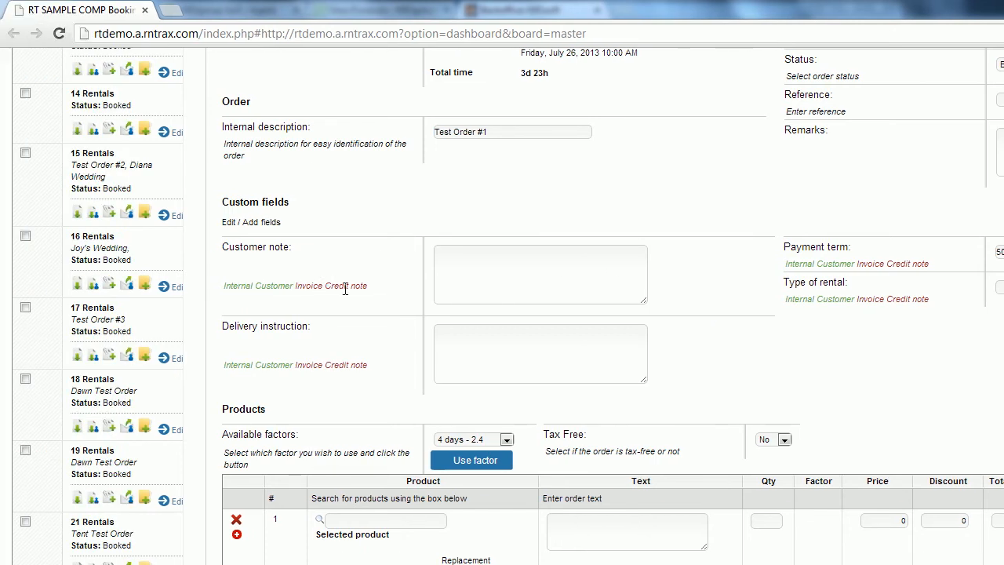
{"action": "mouse_move", "coordinate": [265, 300]}
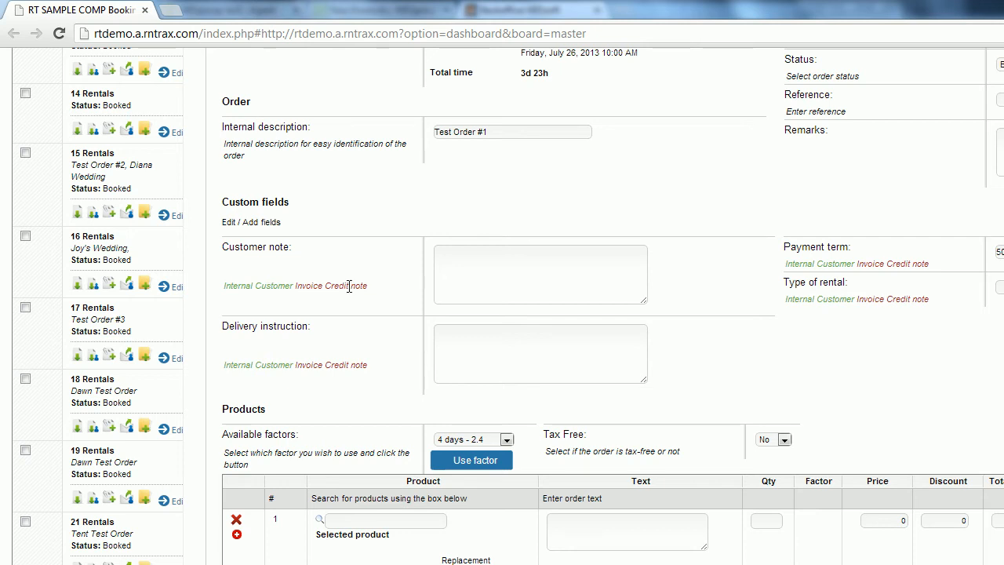
Step: Enter customer note 'Information' and delivery instruction 'Delivery Information', then review the form
{"action": "left_click", "coordinate": [540, 273]}
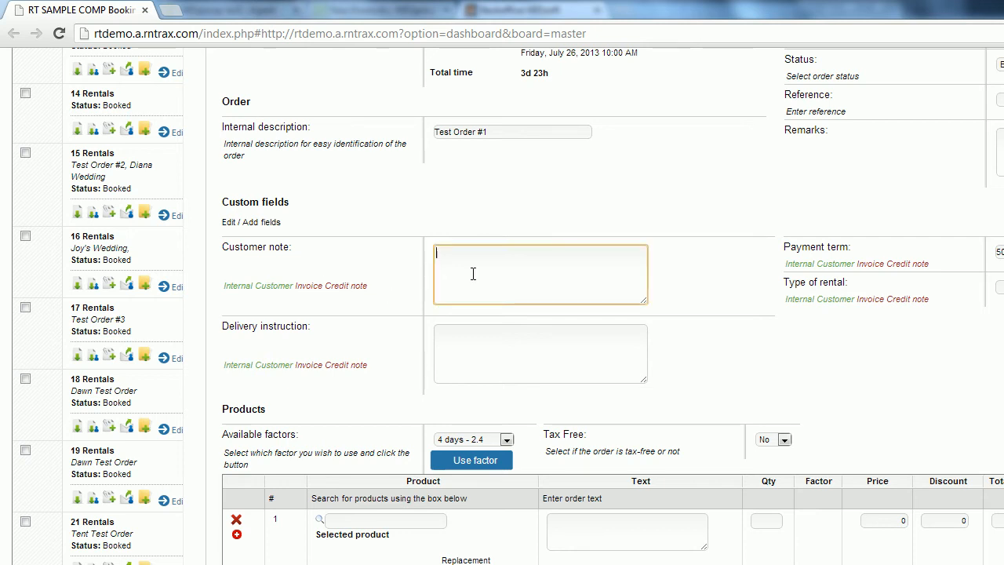
{"action": "type", "text": "Information"}
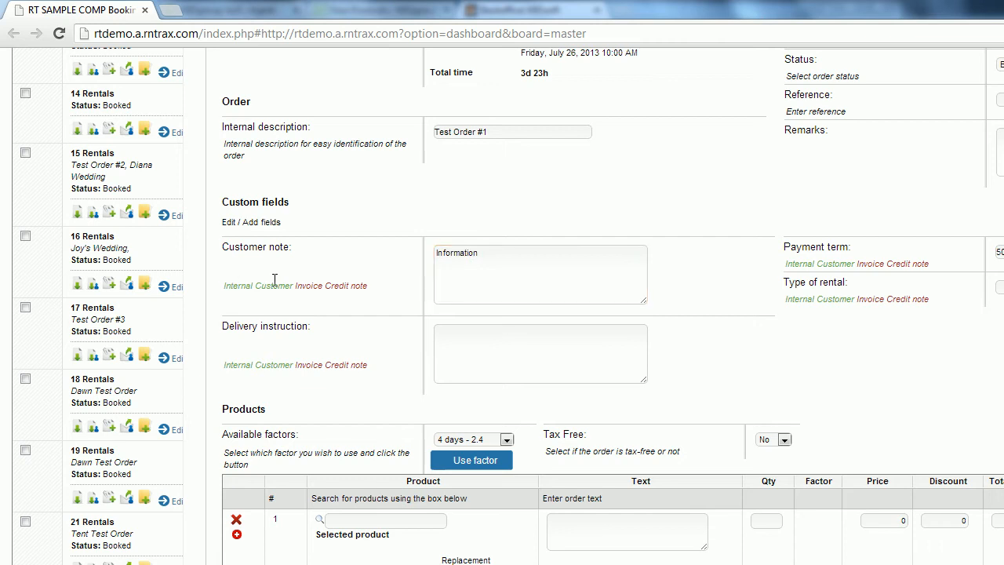
{"action": "mouse_move", "coordinate": [306, 283]}
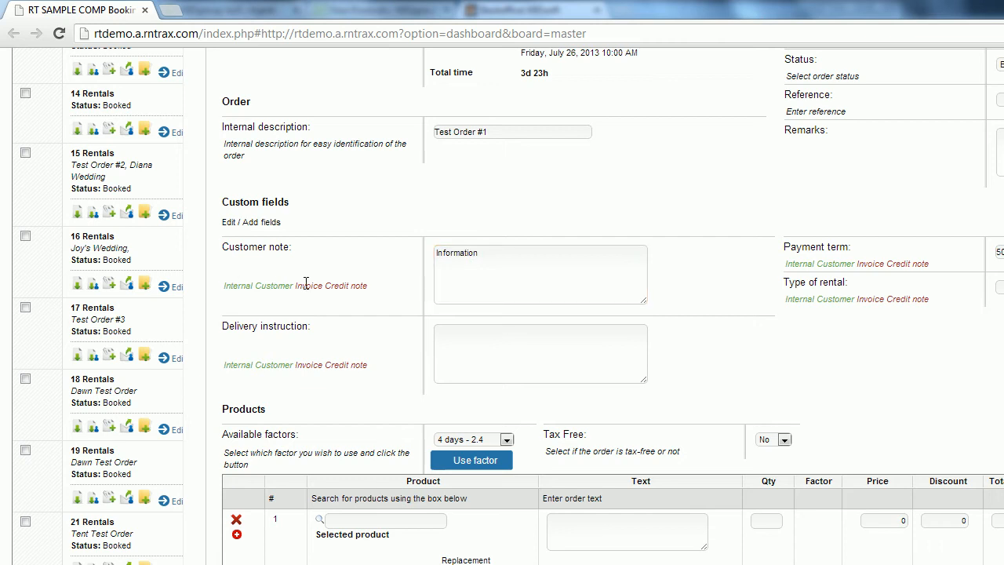
{"action": "mouse_move", "coordinate": [396, 309]}
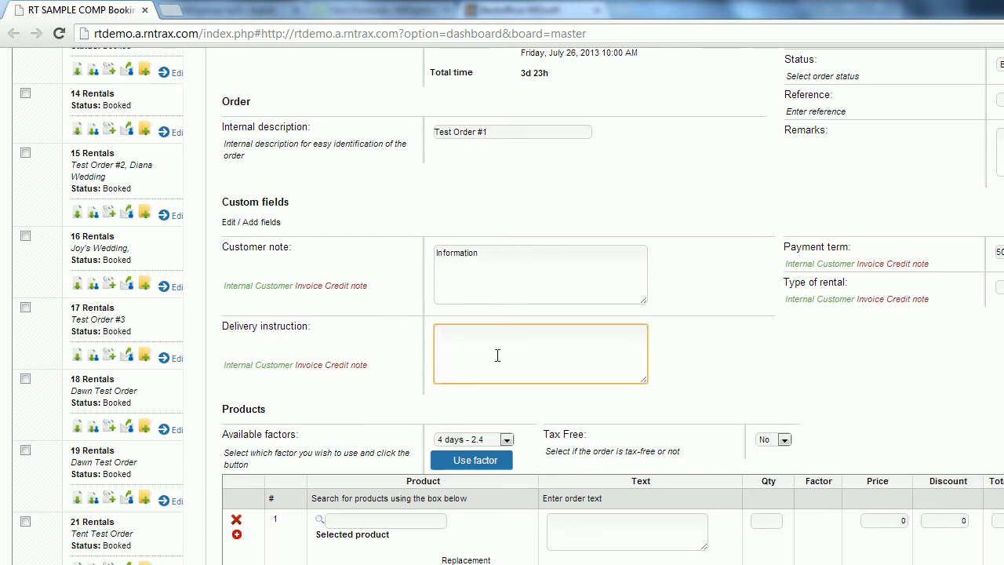
{"action": "type", "text": "Delivery In"}
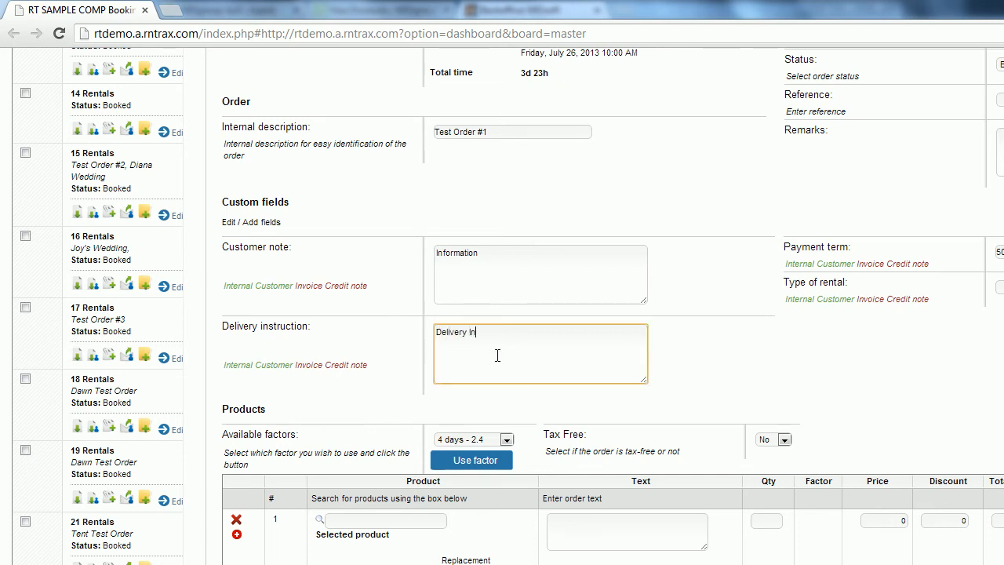
{"action": "type", "text": "formation"}
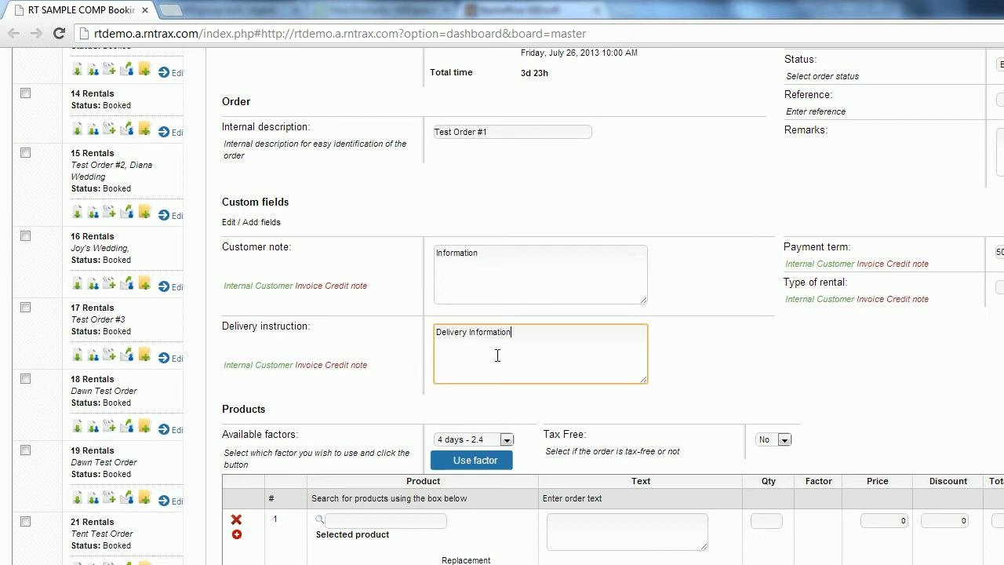
{"action": "mouse_move", "coordinate": [309, 389]}
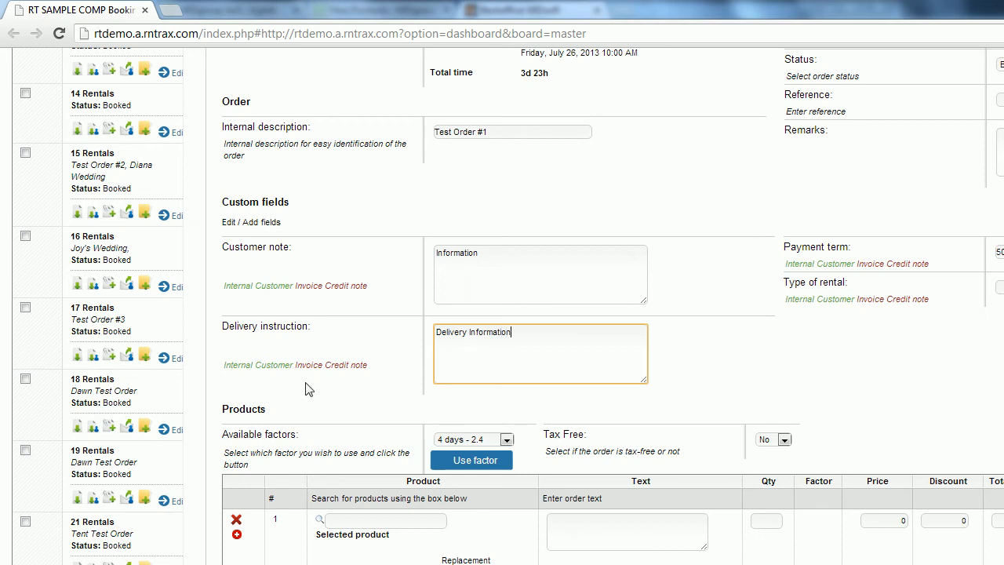
{"action": "mouse_move", "coordinate": [301, 374]}
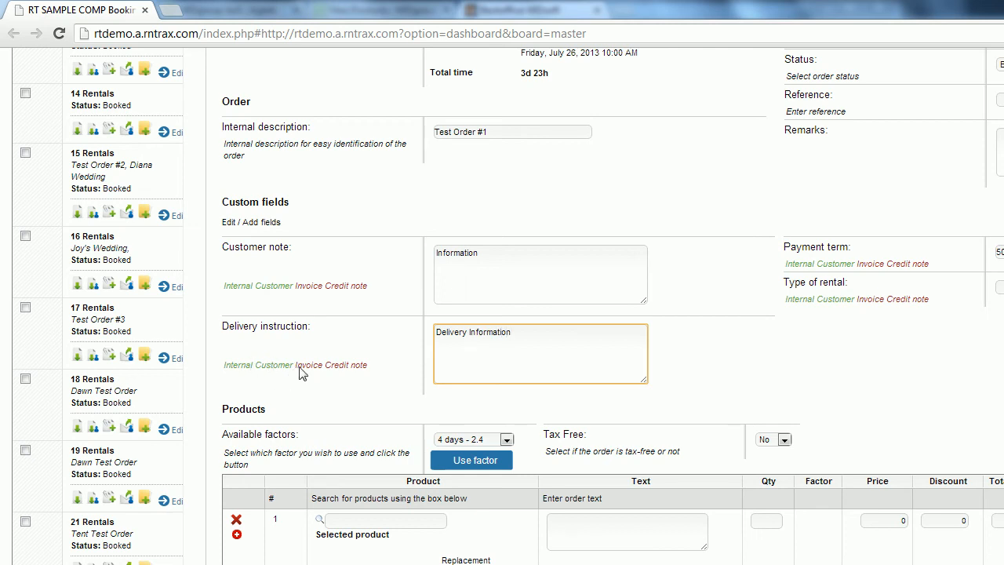
{"action": "scroll", "scroll_direction": "down", "scroll_amount": 3}
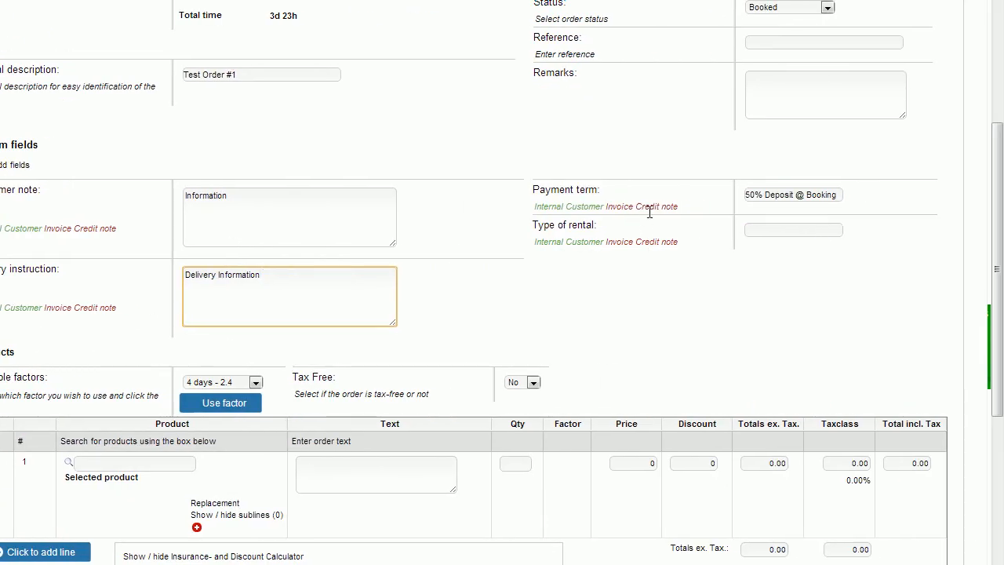
{"action": "mouse_move", "coordinate": [550, 271]}
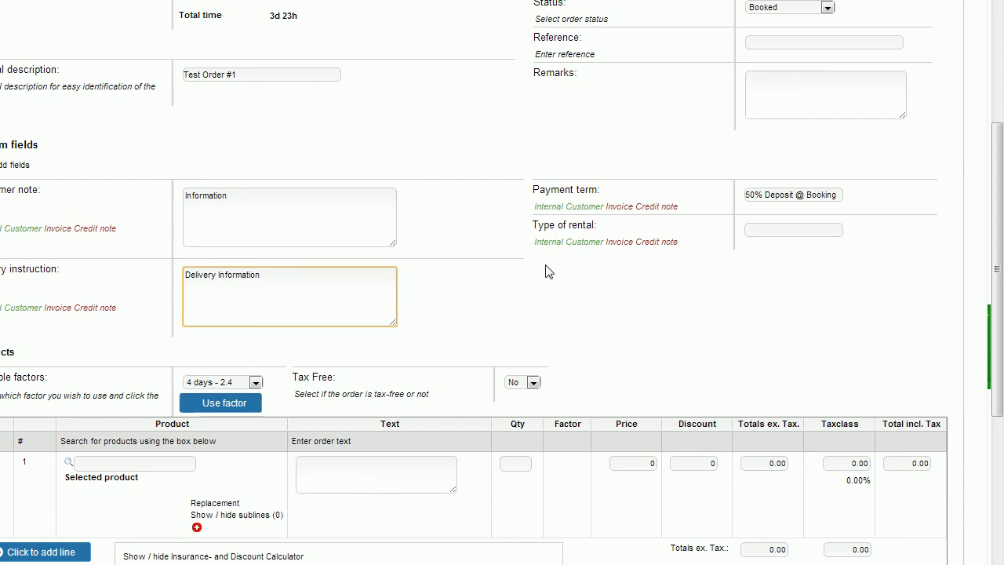
{"action": "scroll", "scroll_direction": "up", "scroll_amount": 3}
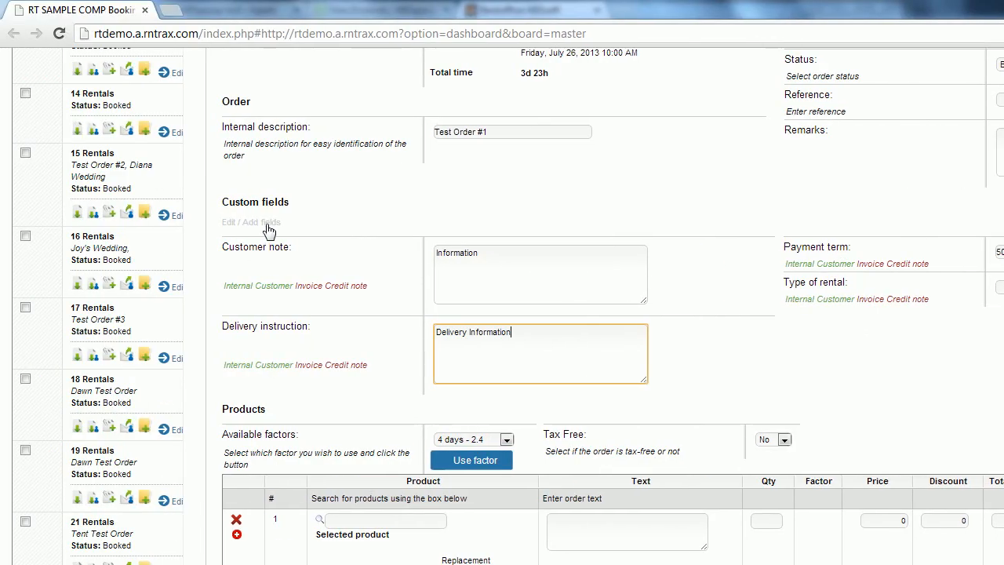
{"action": "left_click", "coordinate": [251, 222]}
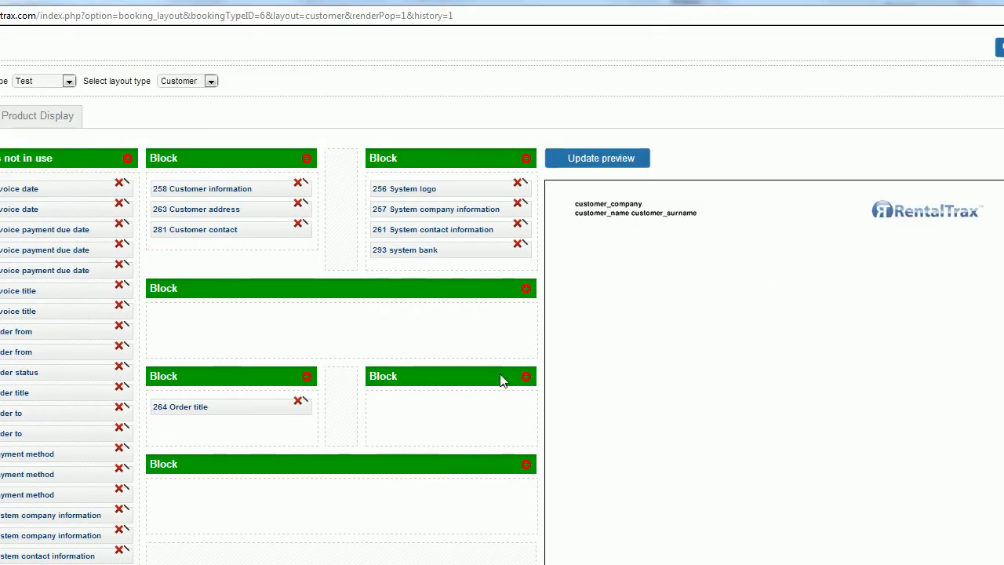
{"action": "left_click", "coordinate": [597, 157]}
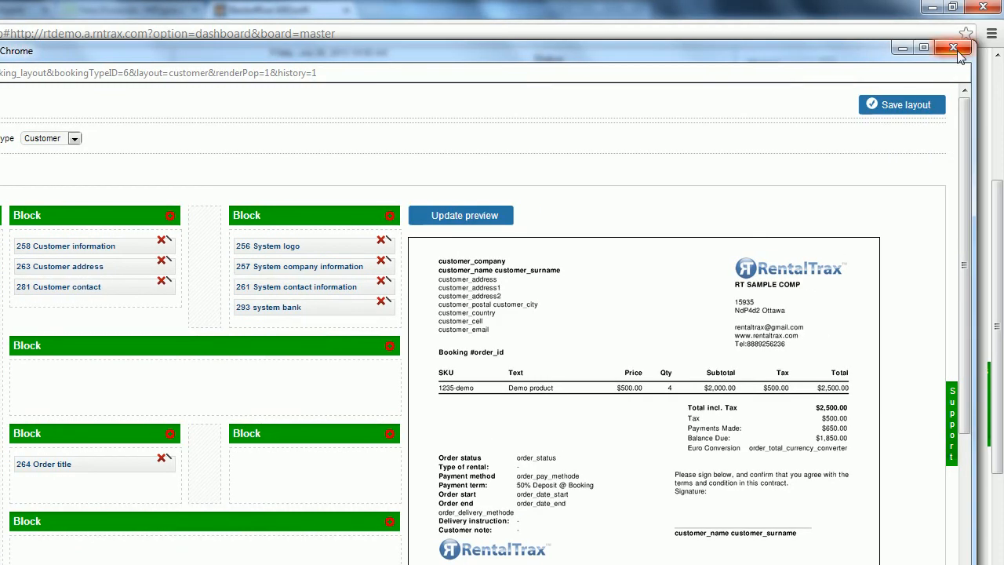
{"action": "left_click", "coordinate": [954, 48]}
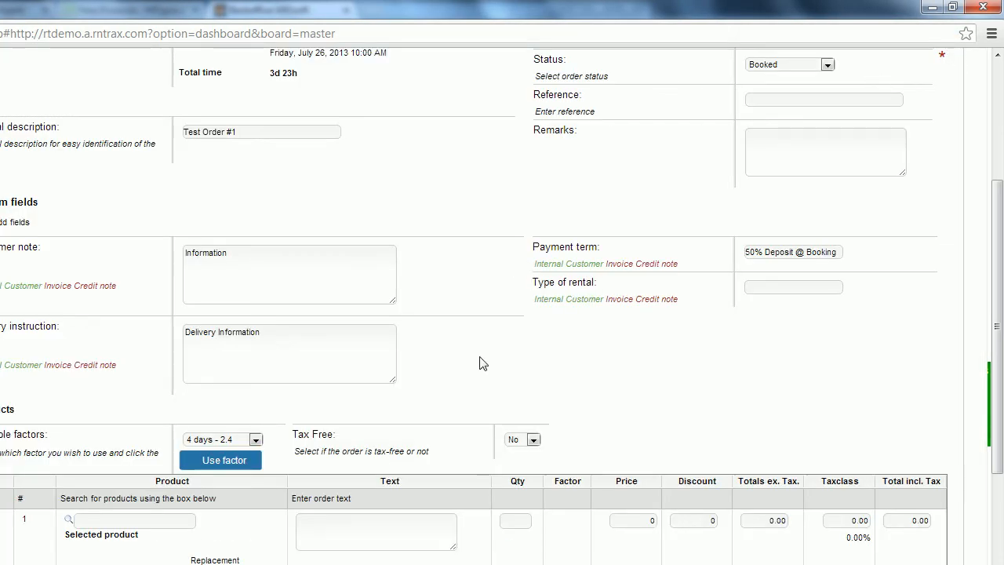
{"action": "scroll", "scroll_direction": "down", "scroll_amount": 3}
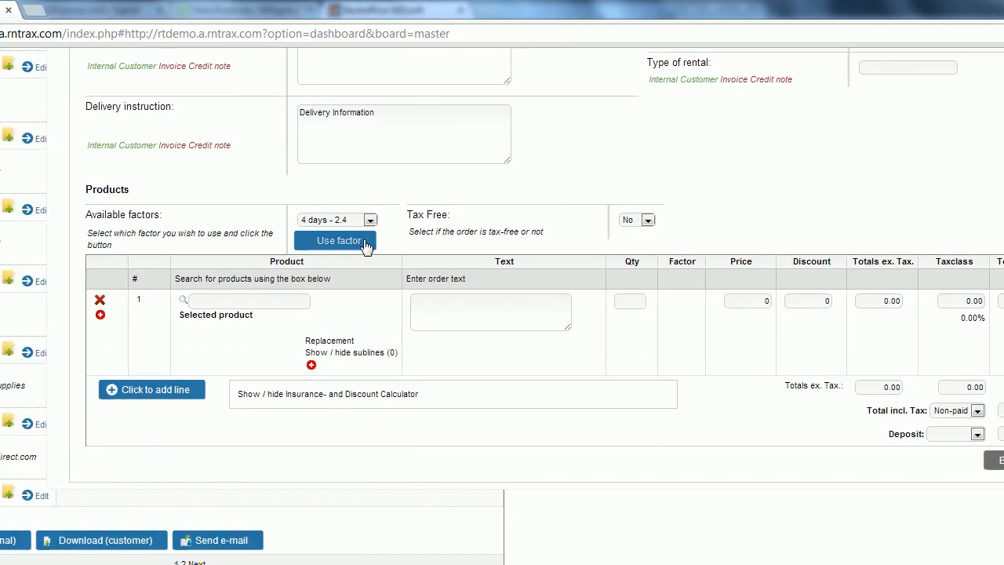
{"action": "mouse_move", "coordinate": [384, 251]}
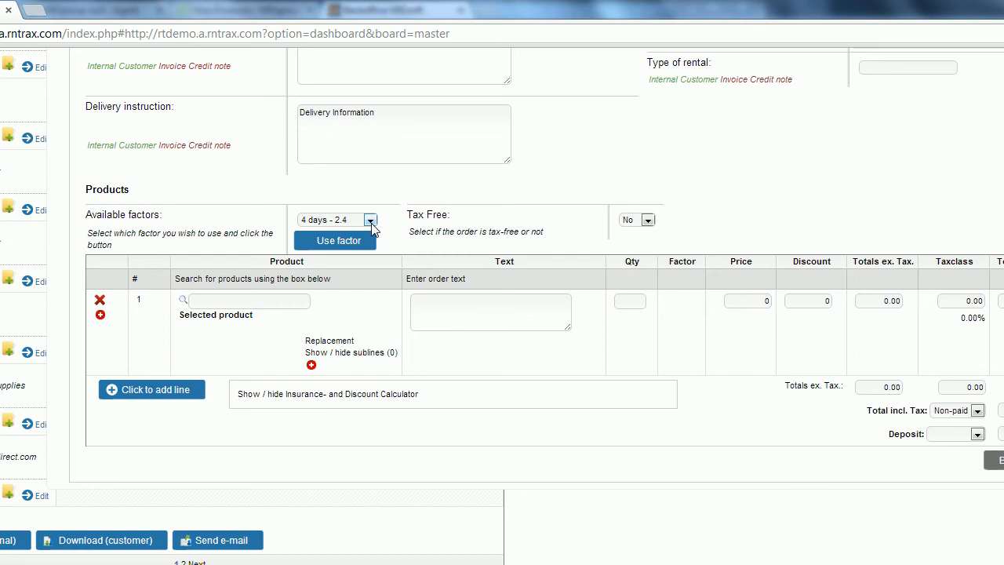
{"action": "scroll", "scroll_direction": "up", "scroll_amount": 3}
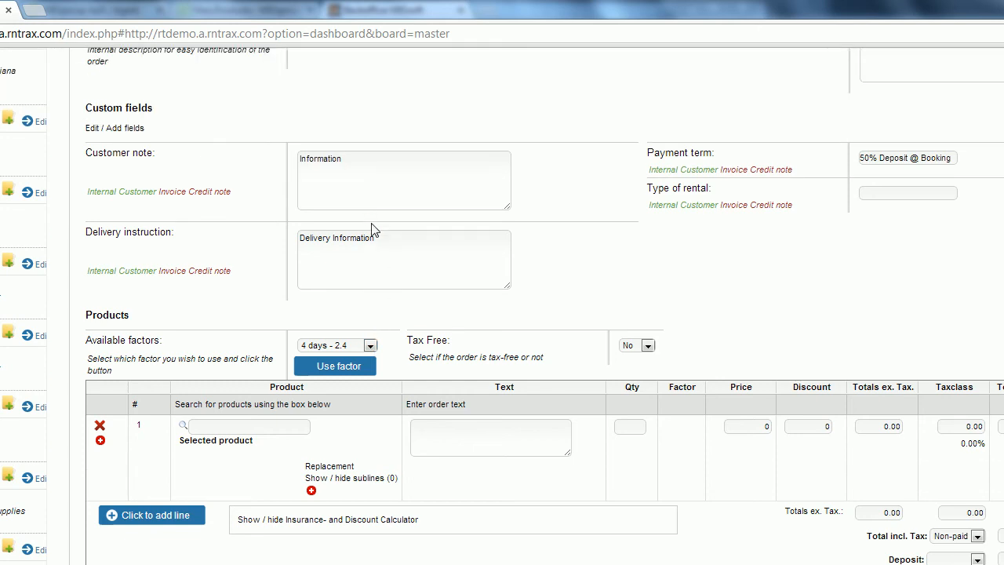
{"action": "scroll", "scroll_direction": "up", "scroll_amount": 3}
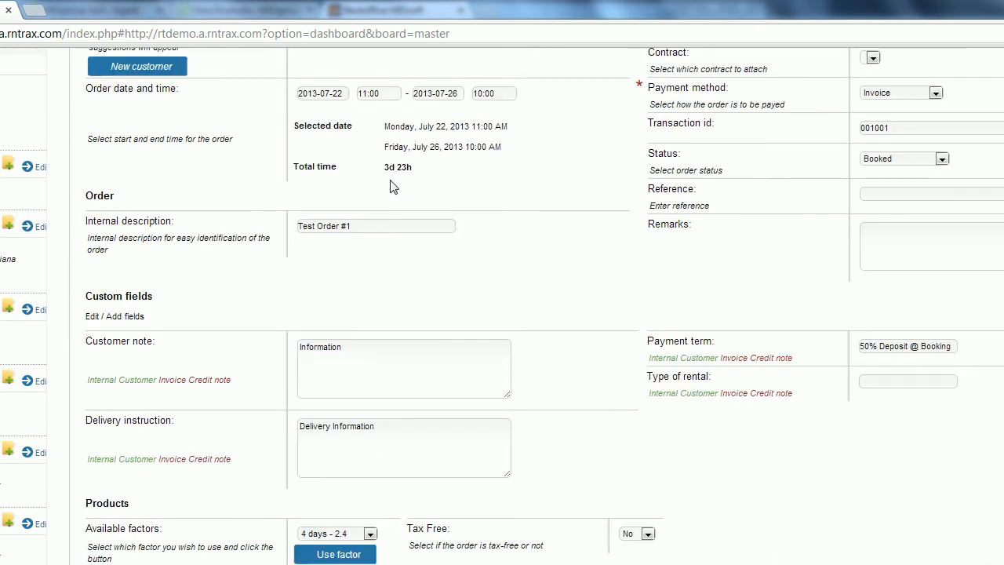
{"action": "mouse_move", "coordinate": [397, 173]}
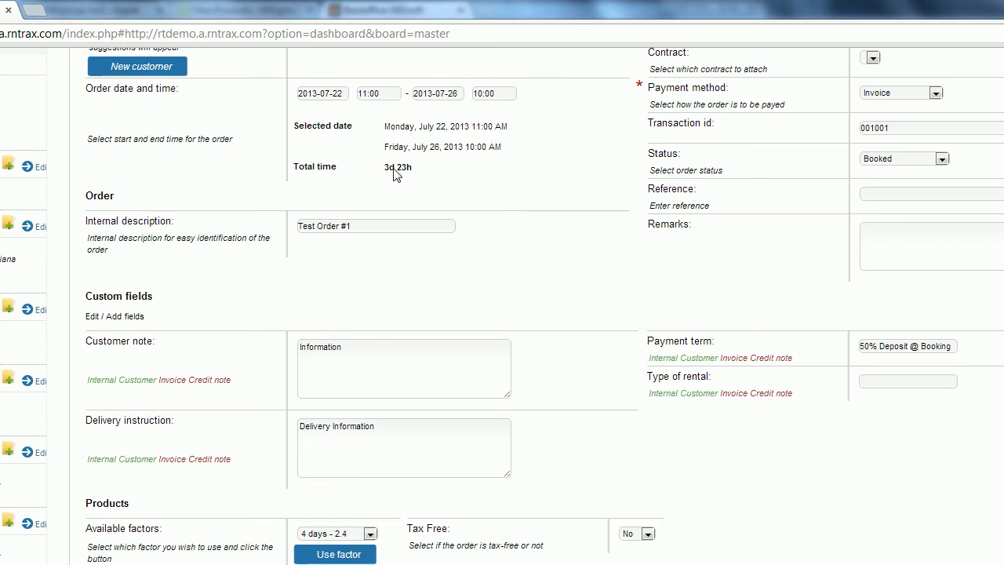
{"action": "scroll", "scroll_direction": "down", "scroll_amount": 3}
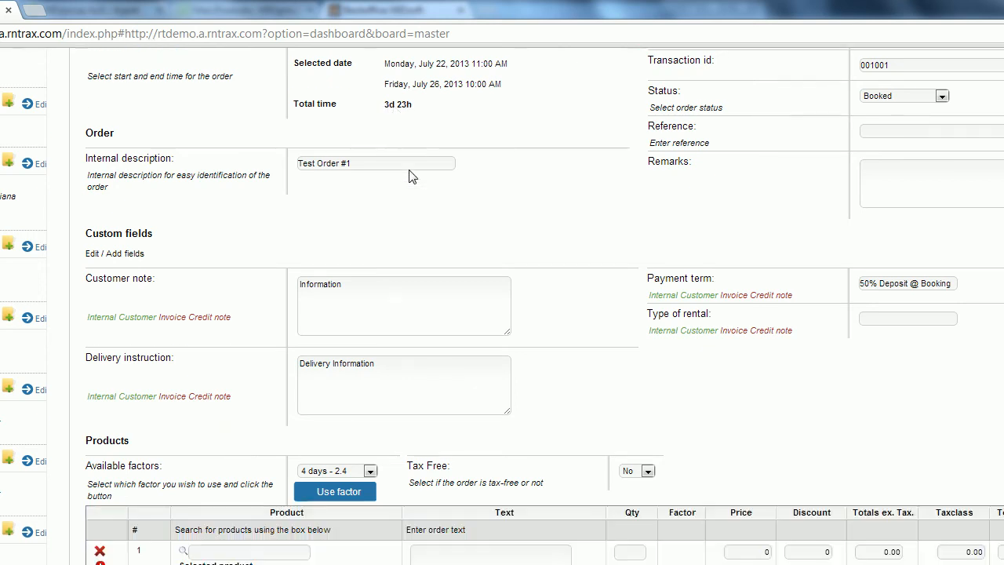
{"action": "scroll", "scroll_direction": "down", "scroll_amount": 3}
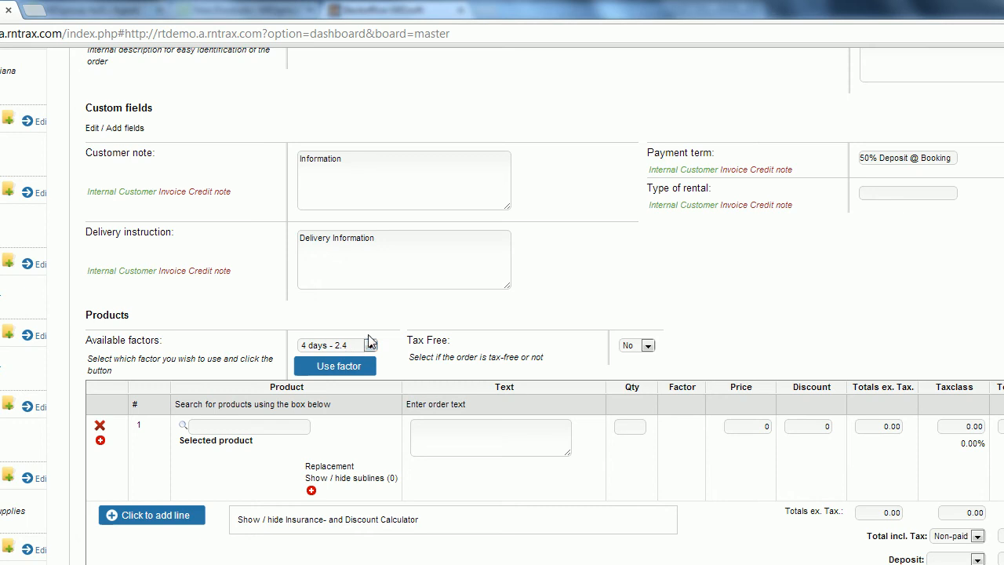
{"action": "mouse_move", "coordinate": [393, 354]}
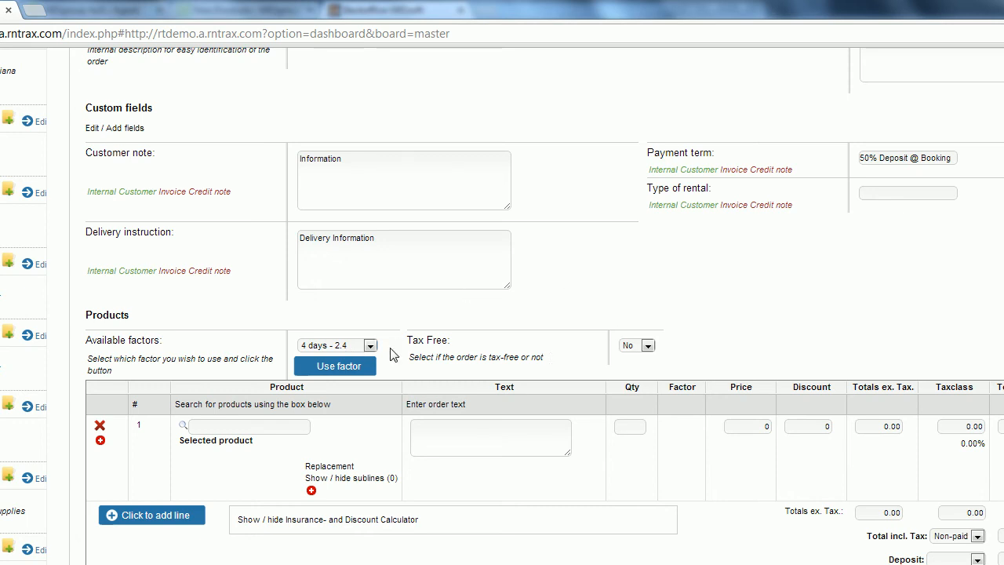
{"action": "mouse_move", "coordinate": [431, 346]}
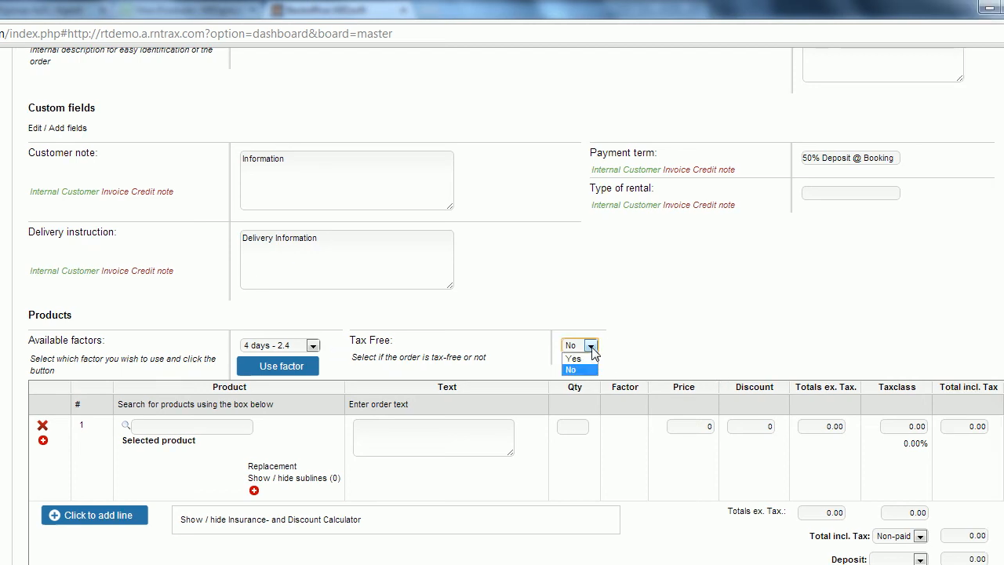
{"action": "left_click", "coordinate": [573, 359]}
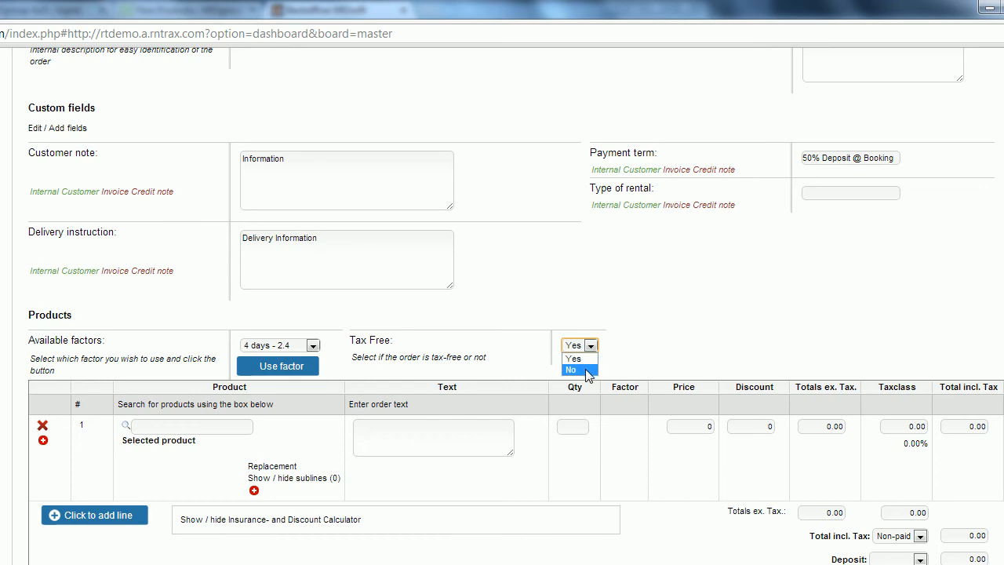
{"action": "left_click", "coordinate": [571, 370]}
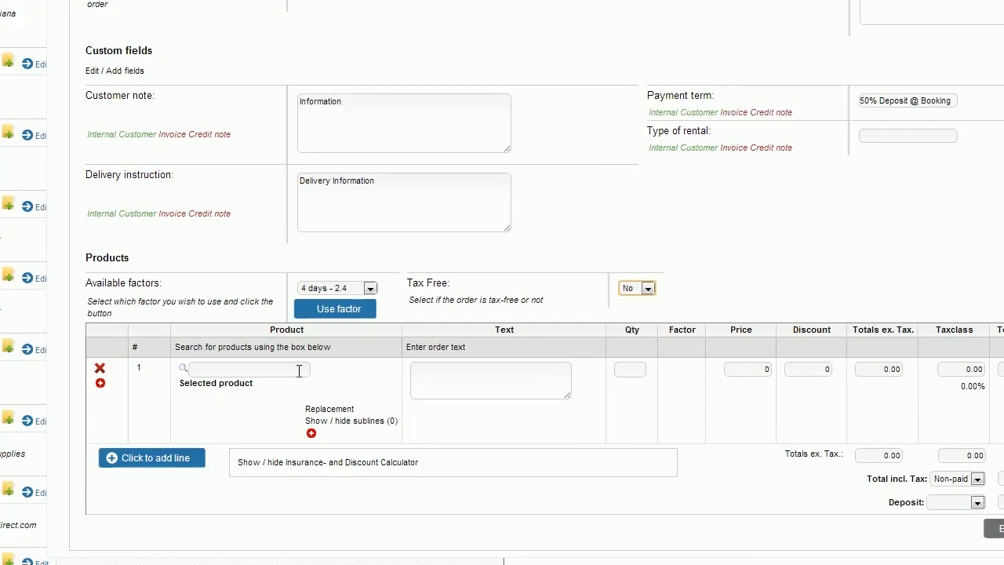
Step: Search 'yam' and add #35 Yamaha Acoustic Guitar (Rental) as line 1, then check totals
{"action": "left_click", "coordinate": [250, 369]}
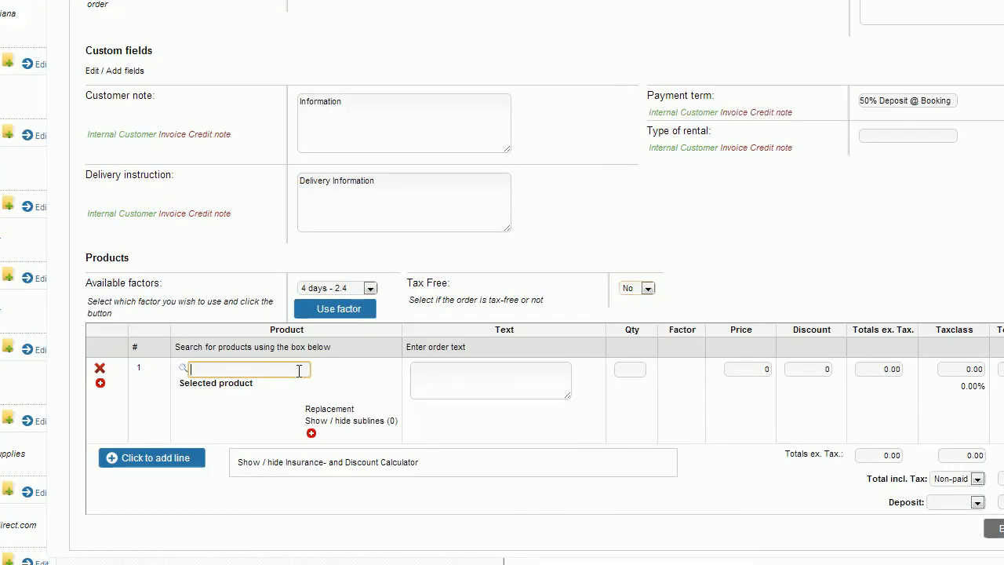
{"action": "type", "text": "yama"}
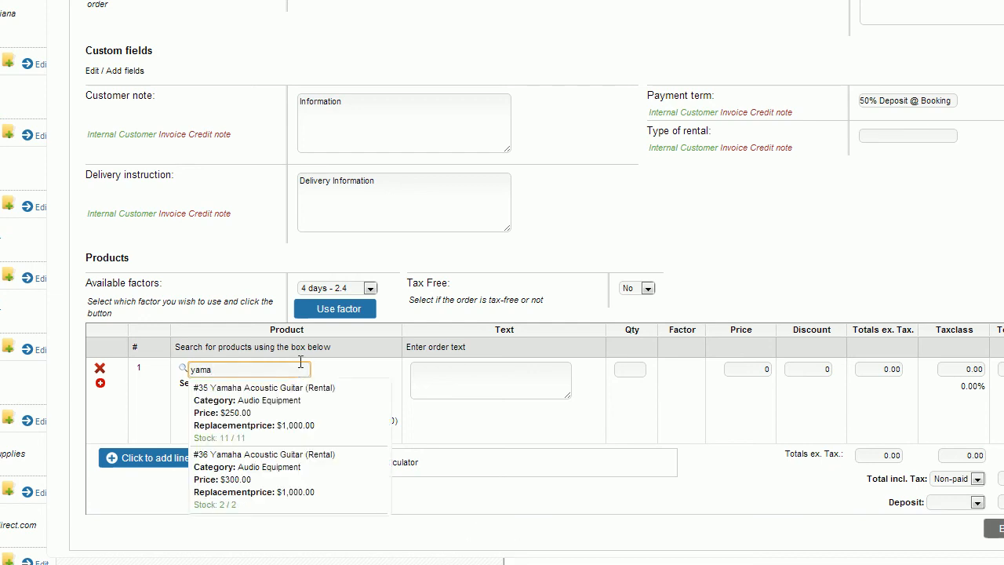
{"action": "mouse_move", "coordinate": [298, 384]}
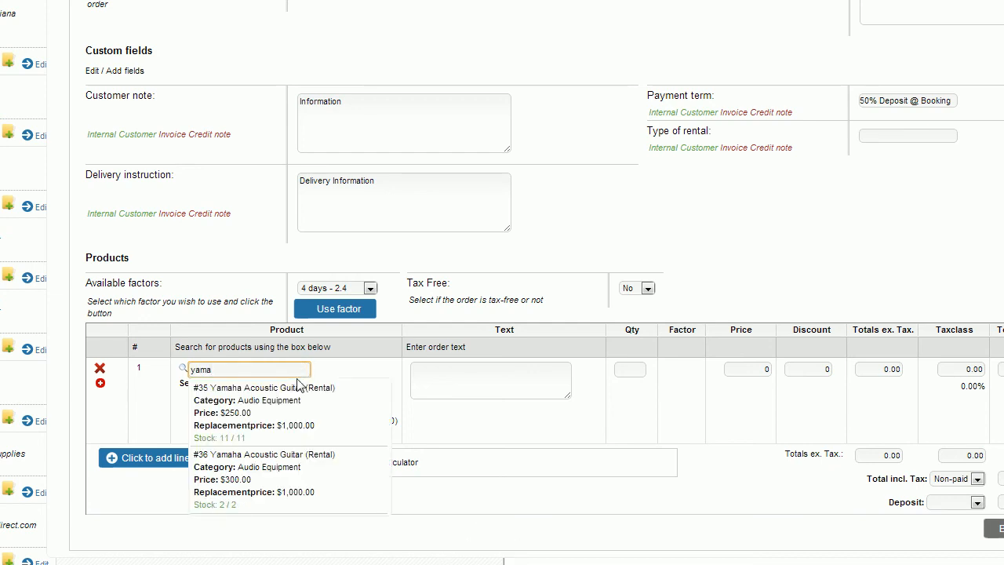
{"action": "mouse_move", "coordinate": [271, 396]}
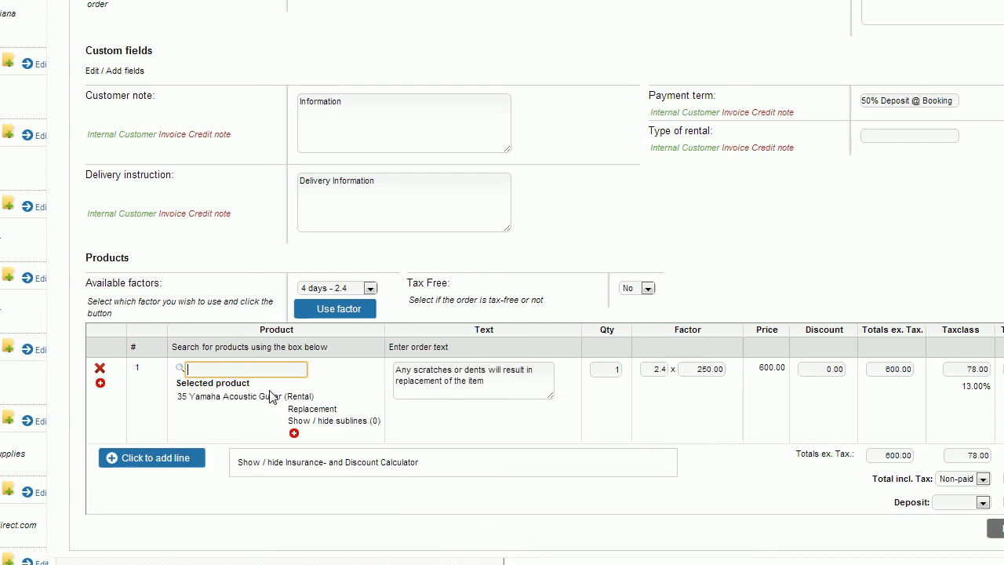
{"action": "scroll", "scroll_direction": "right", "scroll_amount": 3}
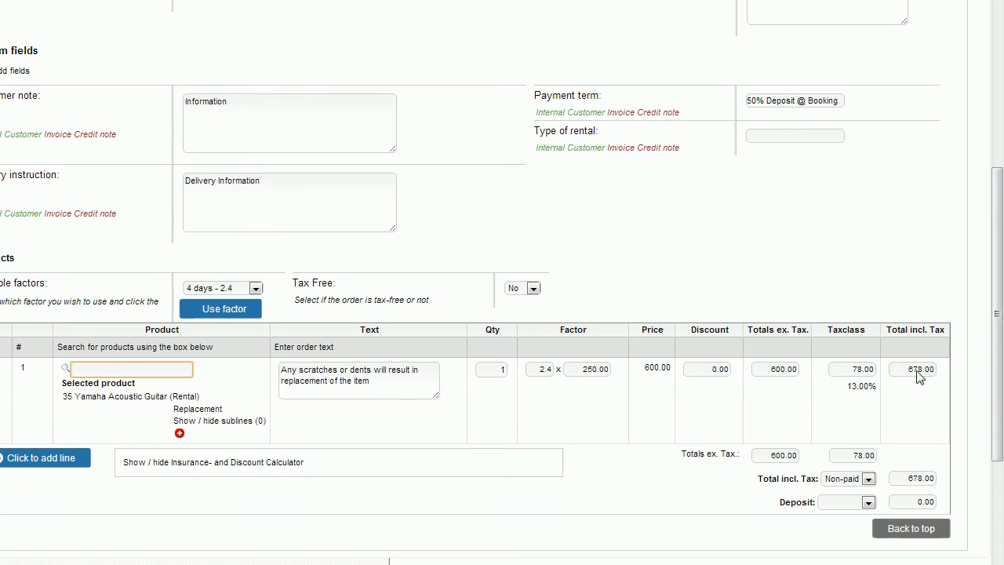
{"action": "mouse_move", "coordinate": [930, 371]}
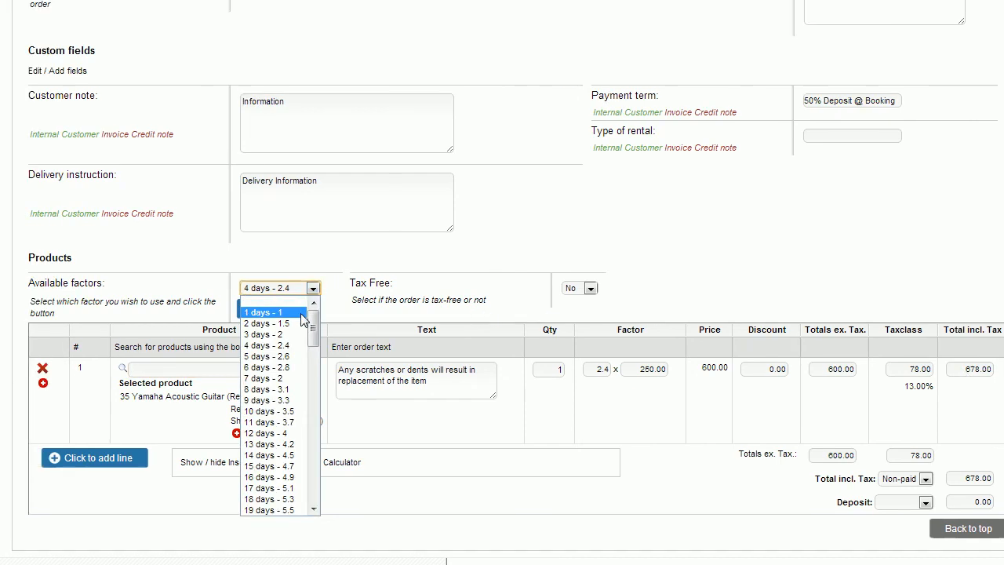
Step: Apply the '4 days - 2.4' rental factor, keeping the guitar line at 600.00
{"action": "left_click", "coordinate": [267, 312]}
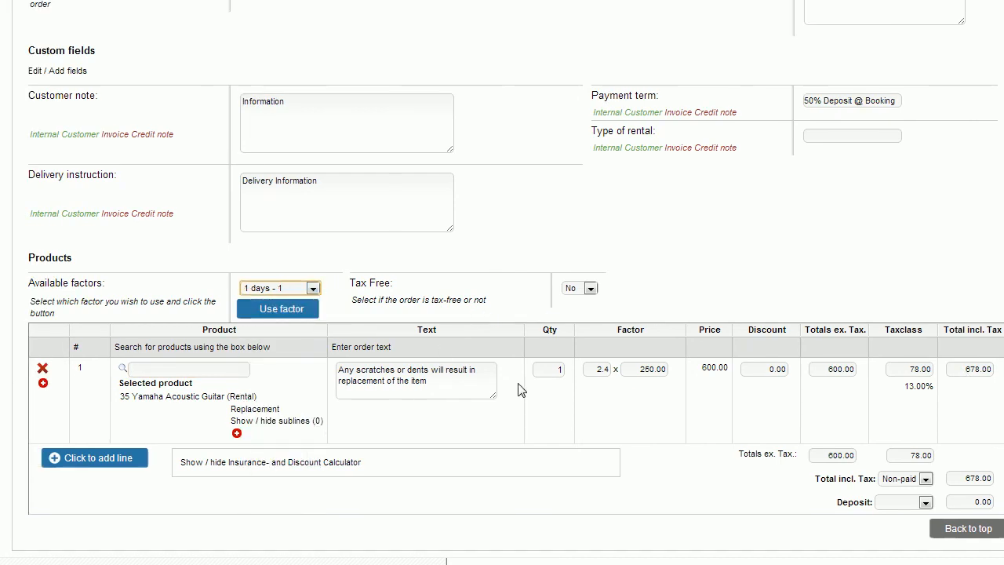
{"action": "mouse_move", "coordinate": [341, 321]}
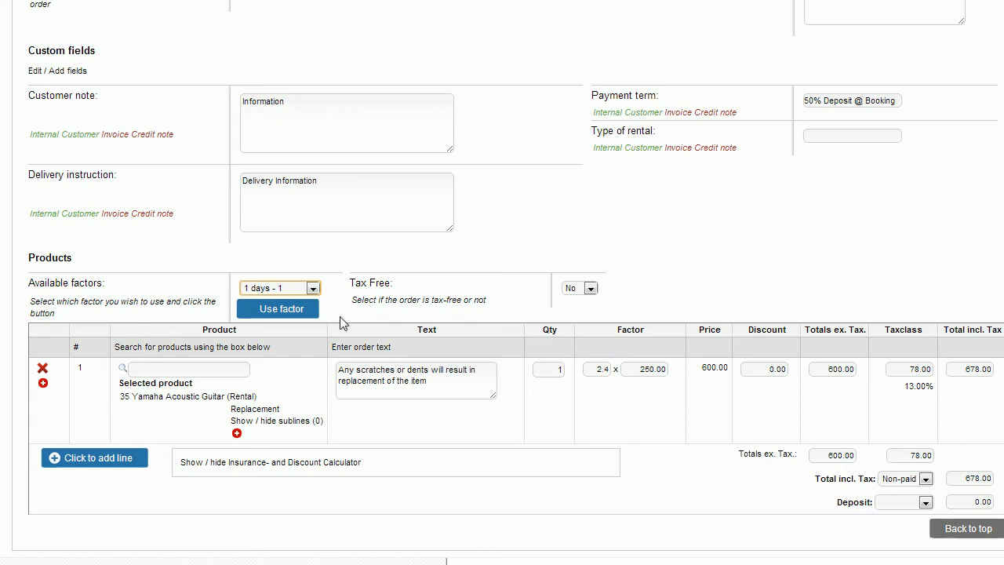
{"action": "left_click", "coordinate": [278, 309]}
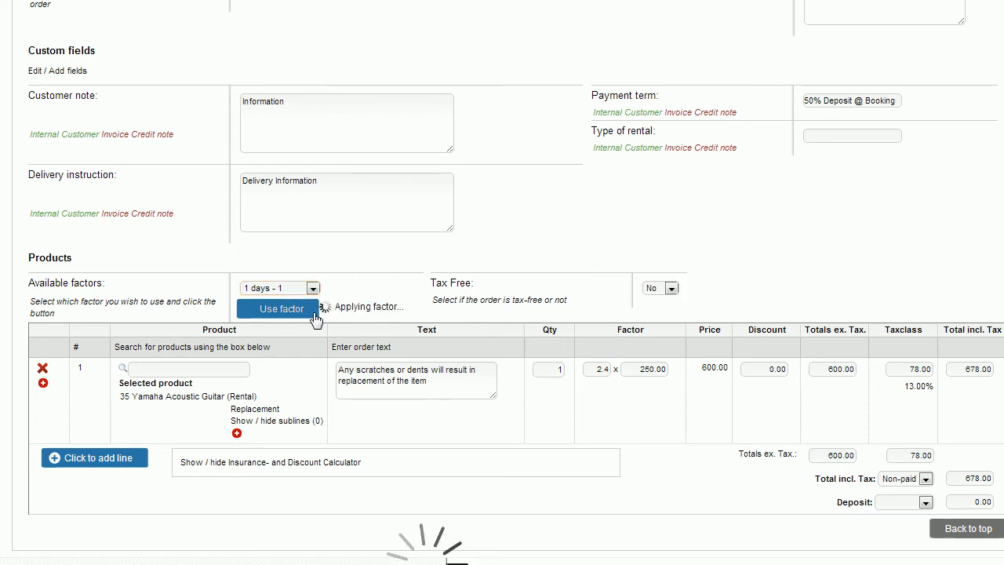
{"action": "left_click", "coordinate": [281, 308]}
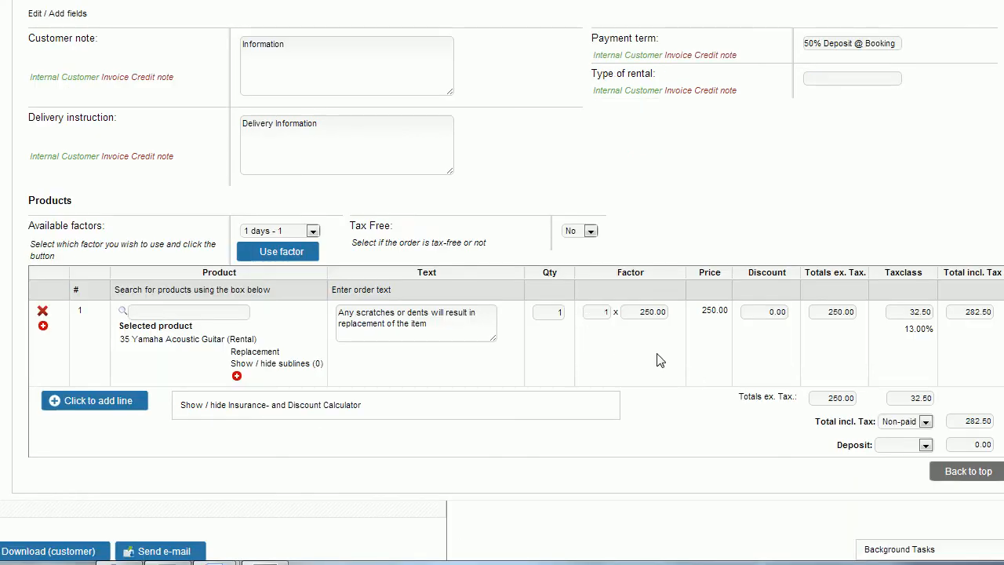
{"action": "scroll", "scroll_direction": "right", "scroll_amount": 3}
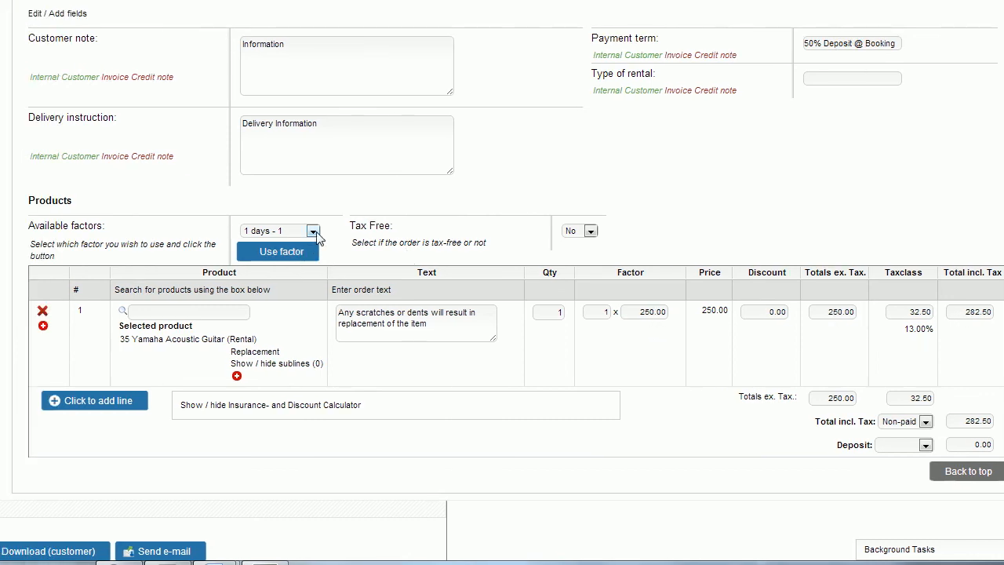
{"action": "left_click", "coordinate": [314, 231]}
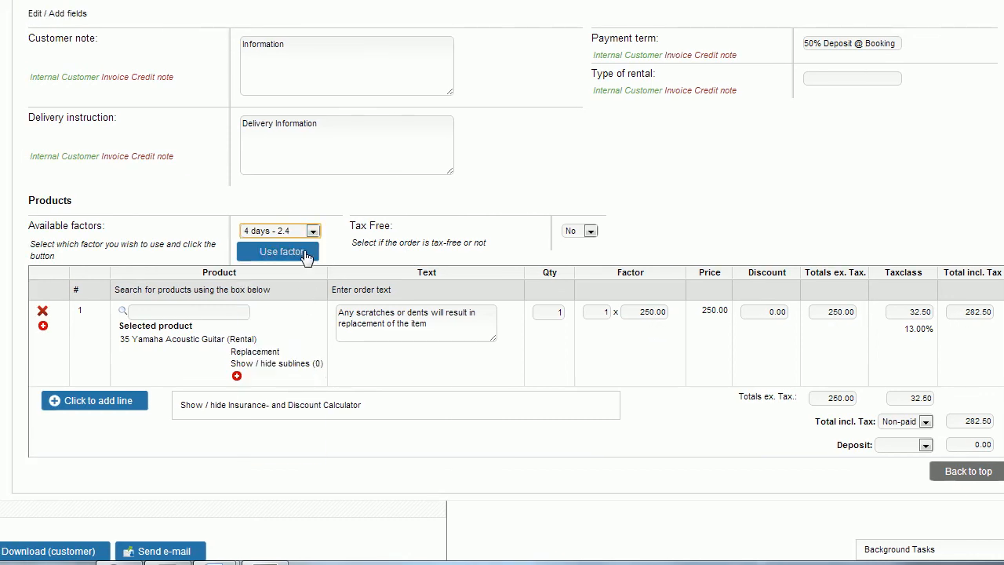
{"action": "left_click", "coordinate": [278, 251]}
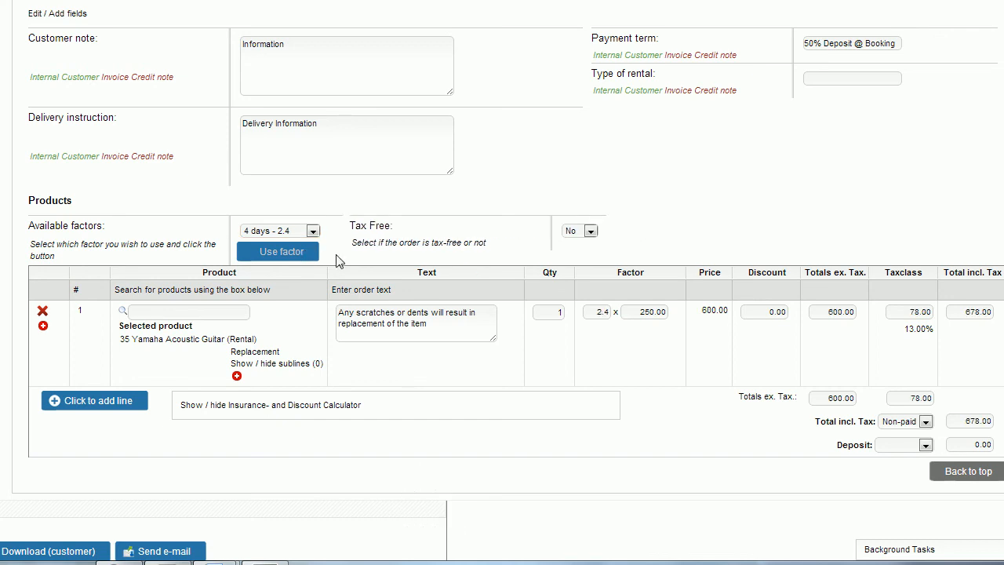
{"action": "scroll", "scroll_direction": "left", "scroll_amount": 3}
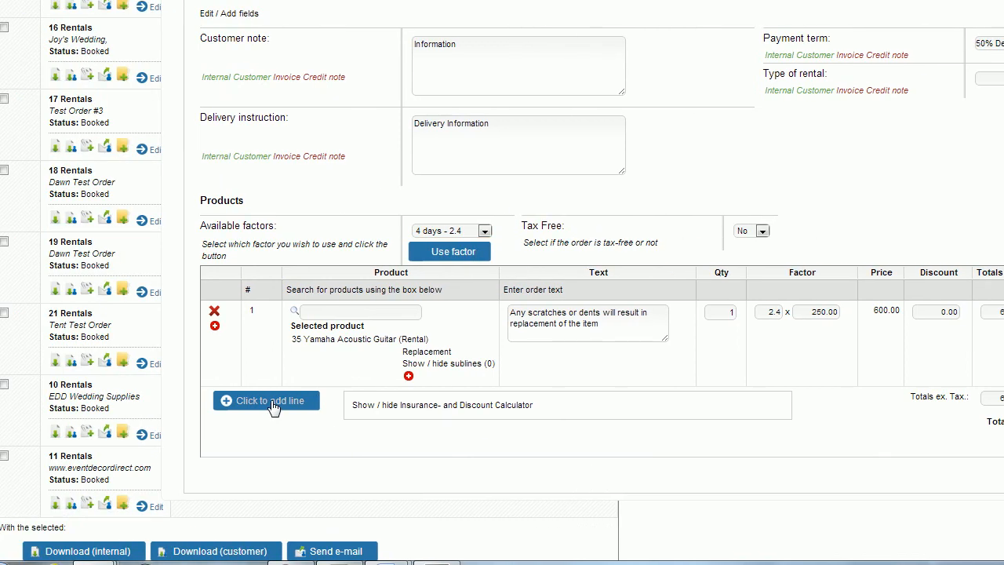
Step: Add #93 light package (Package) as line 2 at 132.00, with its sublines
{"action": "left_click", "coordinate": [266, 400]}
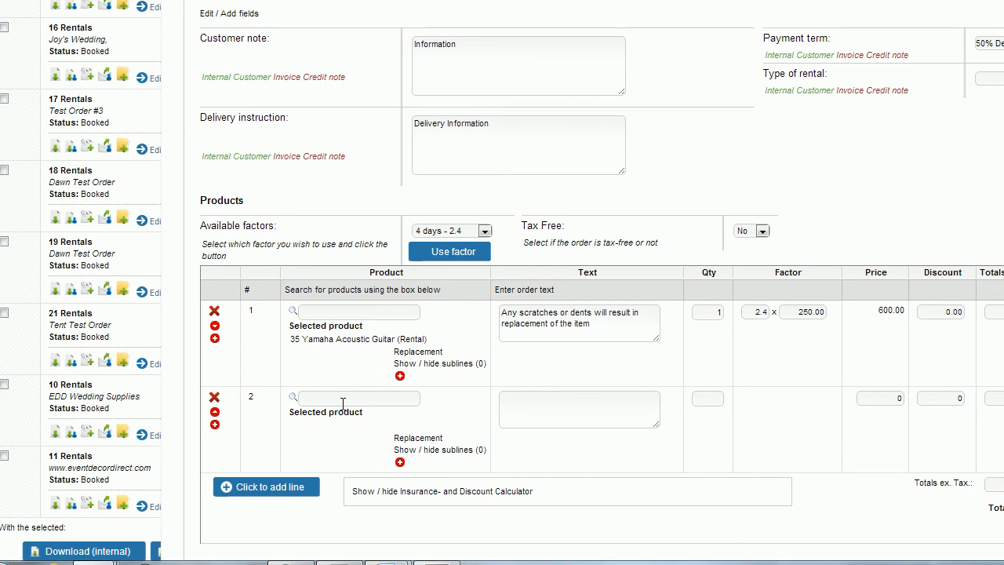
{"action": "scroll", "scroll_direction": "down", "scroll_amount": 3}
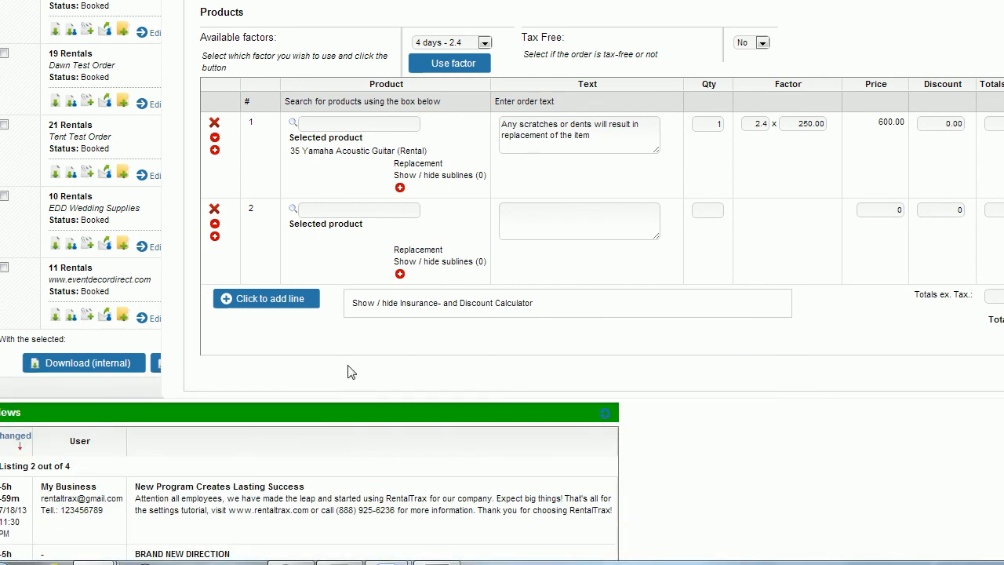
{"action": "type", "text": "packag"}
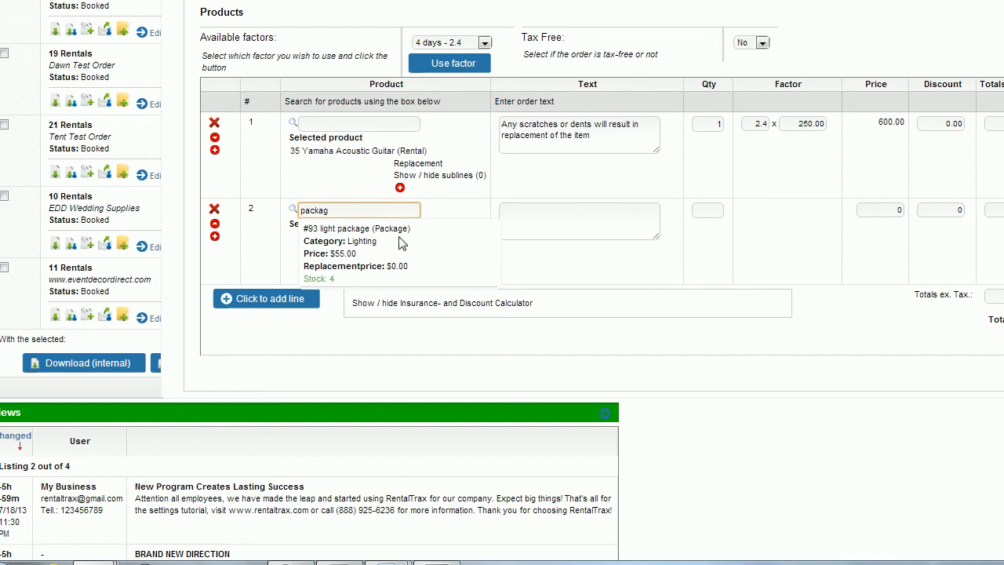
{"action": "left_click", "coordinate": [356, 228]}
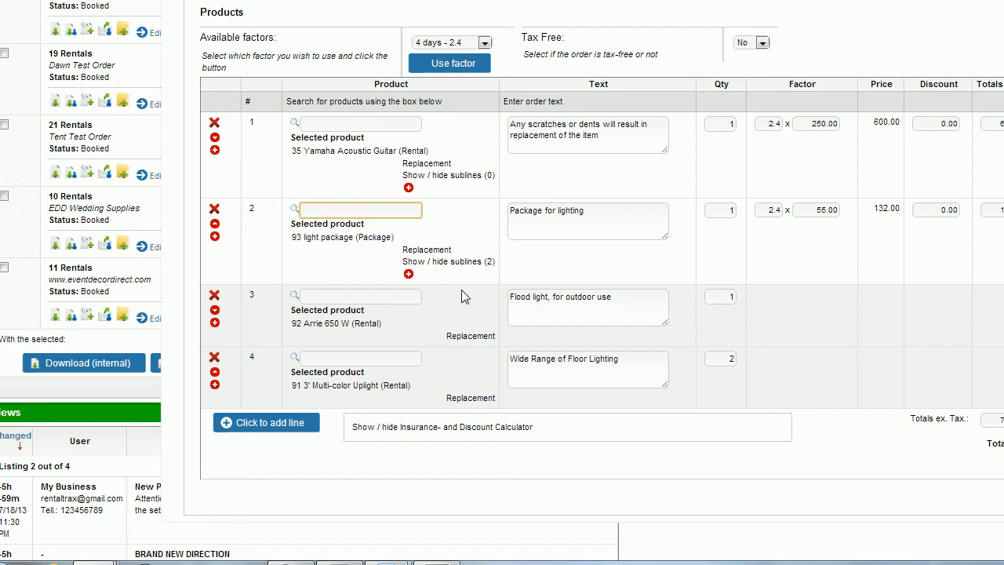
{"action": "mouse_move", "coordinate": [487, 320]}
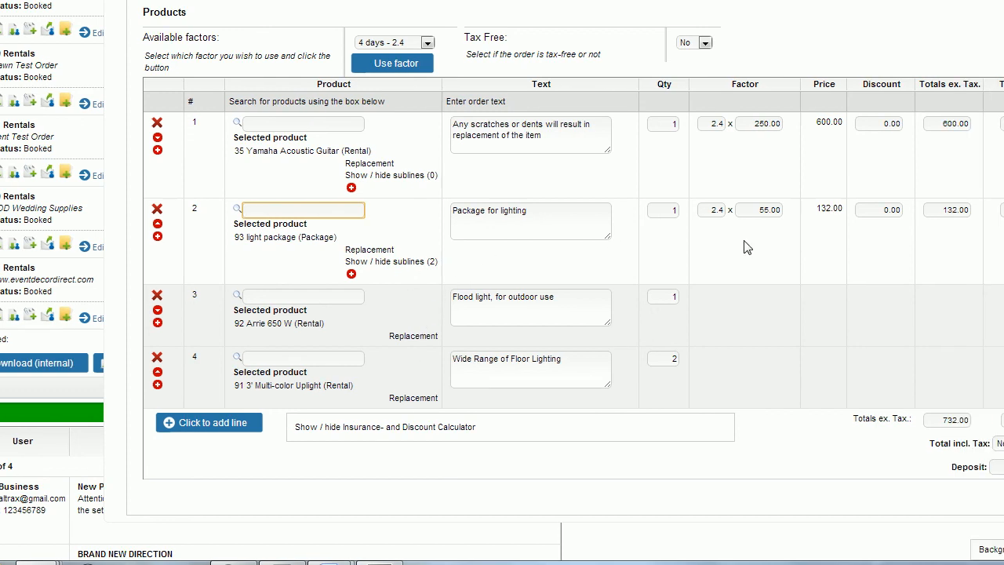
{"action": "mouse_move", "coordinate": [742, 251]}
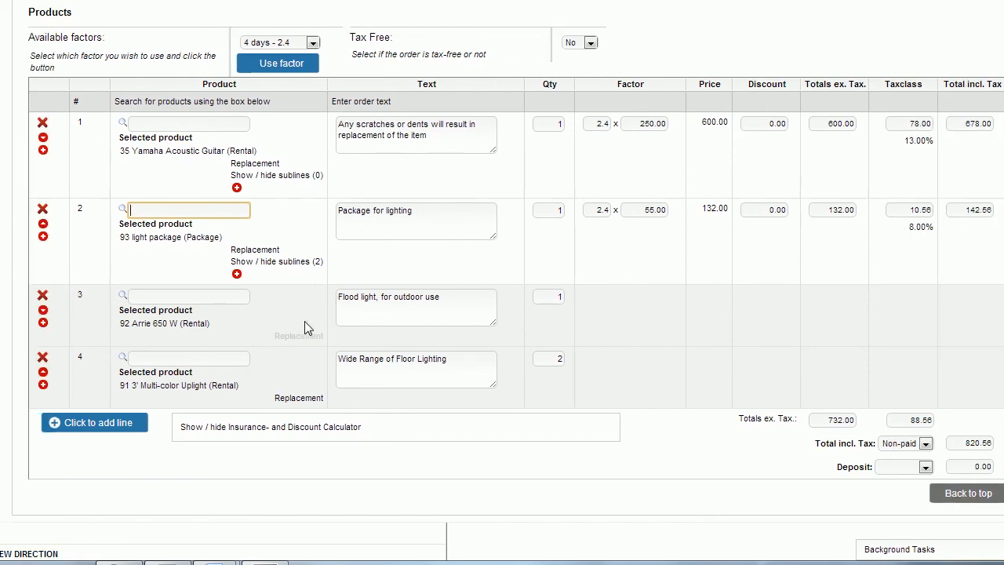
{"action": "mouse_move", "coordinate": [253, 247]}
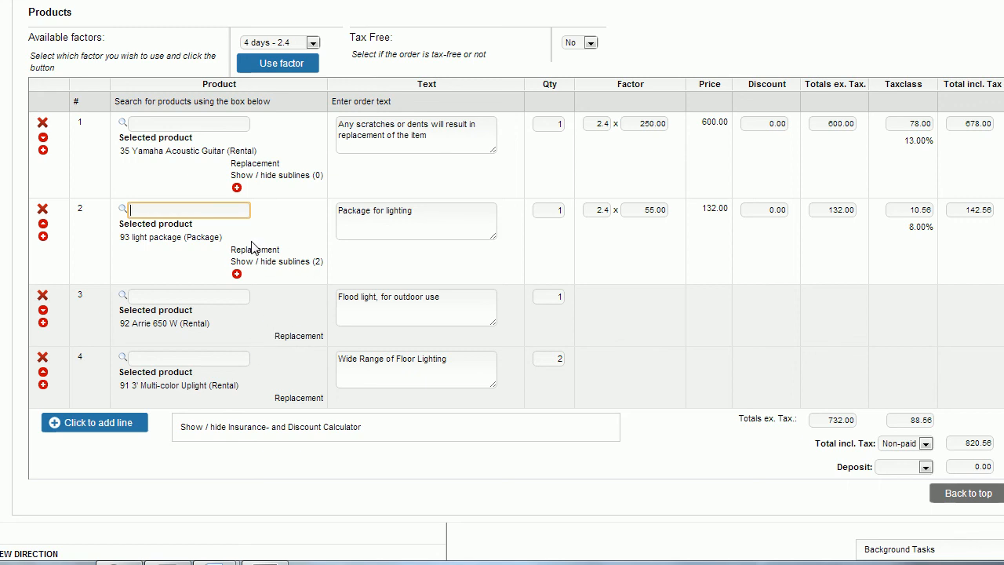
{"action": "mouse_move", "coordinate": [291, 268]}
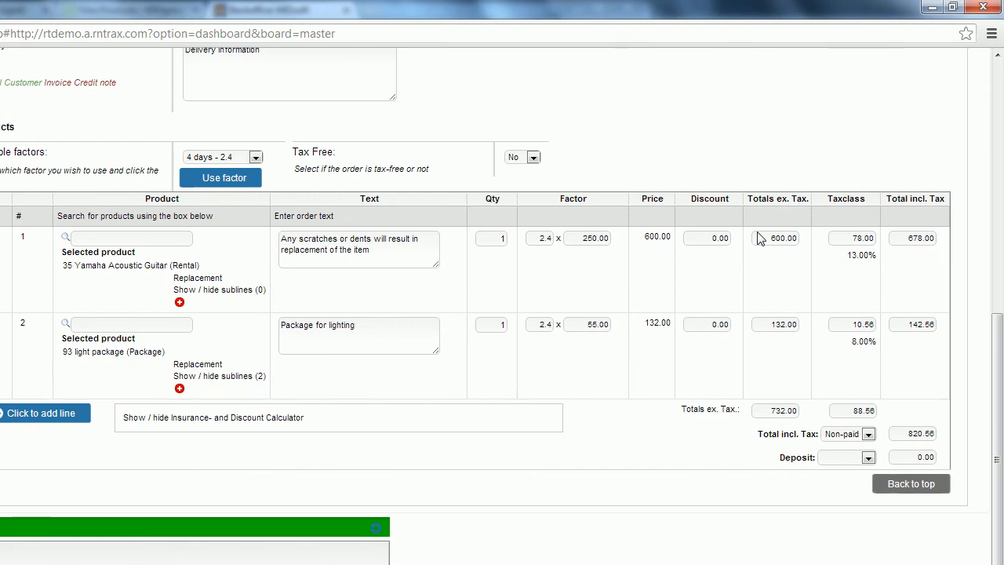
{"action": "mouse_move", "coordinate": [718, 324]}
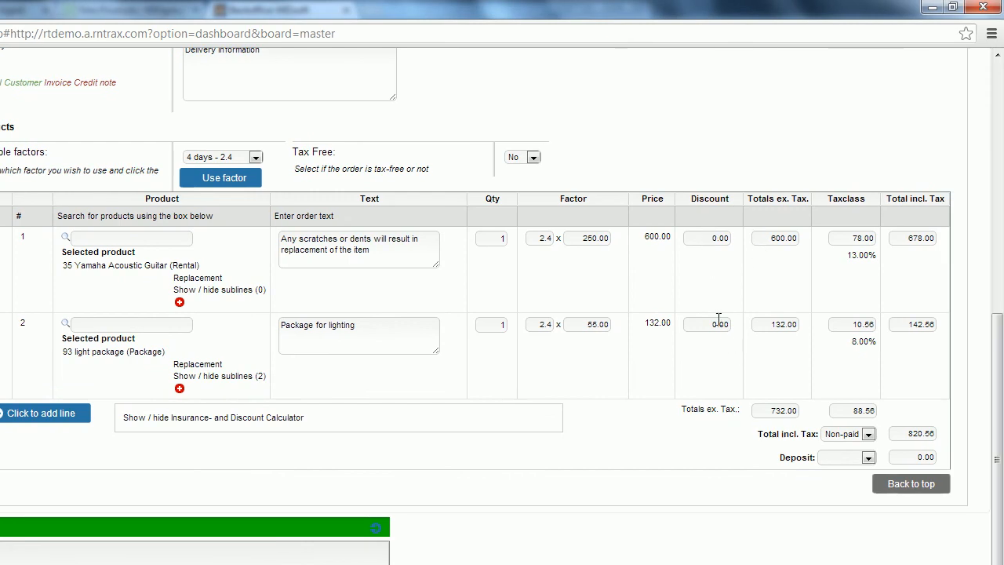
{"action": "mouse_move", "coordinate": [714, 238]}
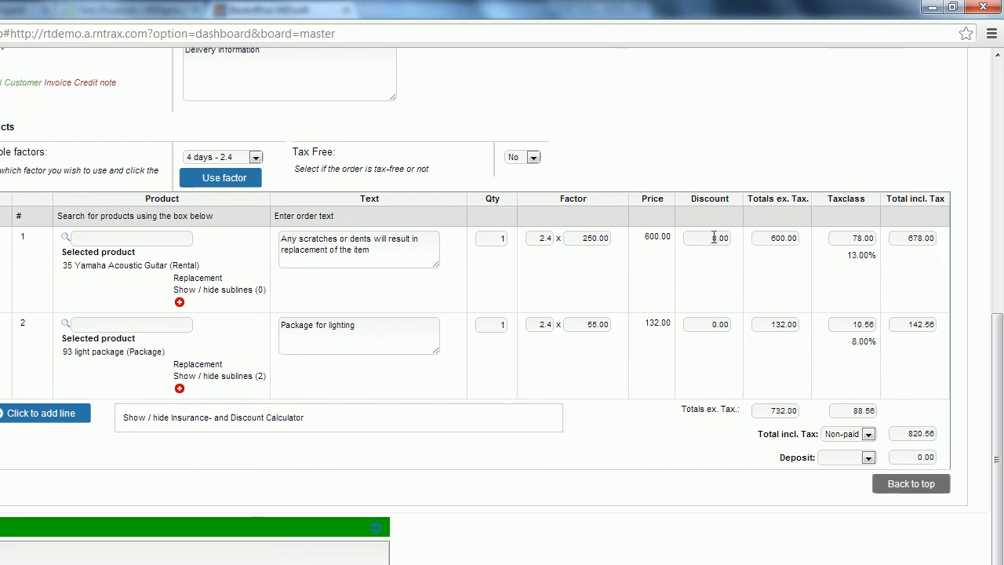
Step: Enter a 50.00 discount on the guitar rental line
{"action": "left_click", "coordinate": [707, 237]}
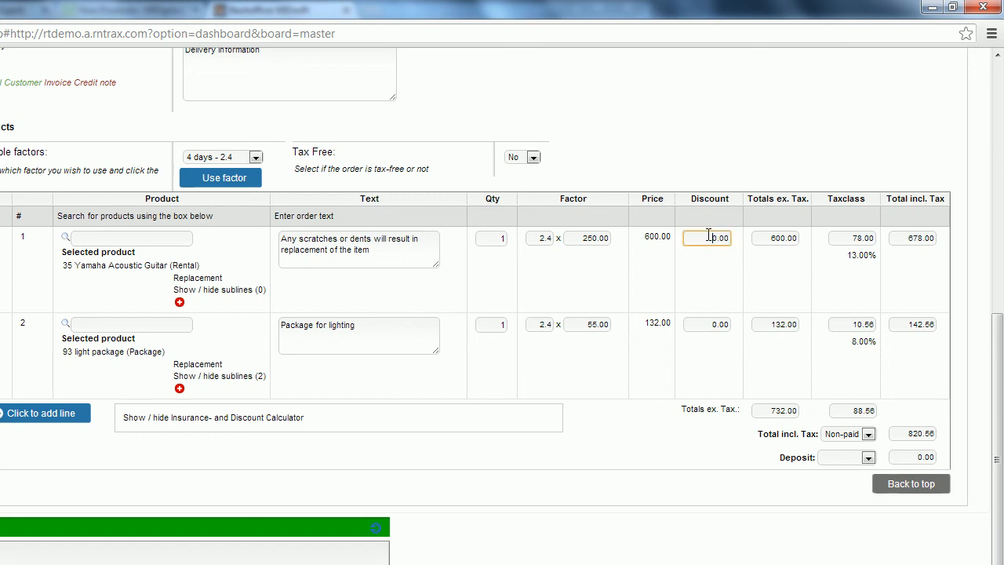
{"action": "type", "text": "50"}
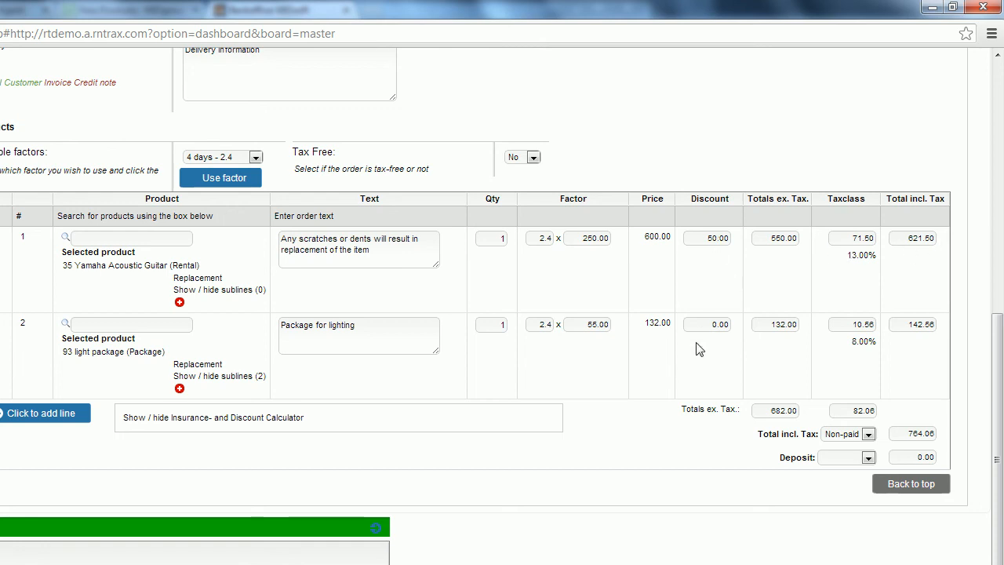
Step: Show the insurance and discount calculator and set it to a 10% Discount calculation
{"action": "scroll", "scroll_direction": "down", "scroll_amount": 3}
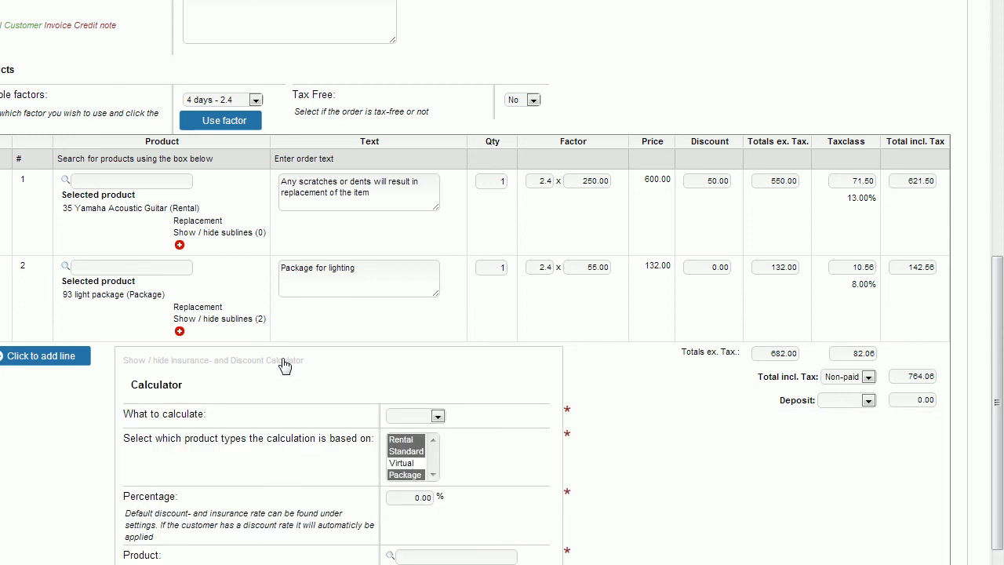
{"action": "scroll", "scroll_direction": "down", "scroll_amount": 3}
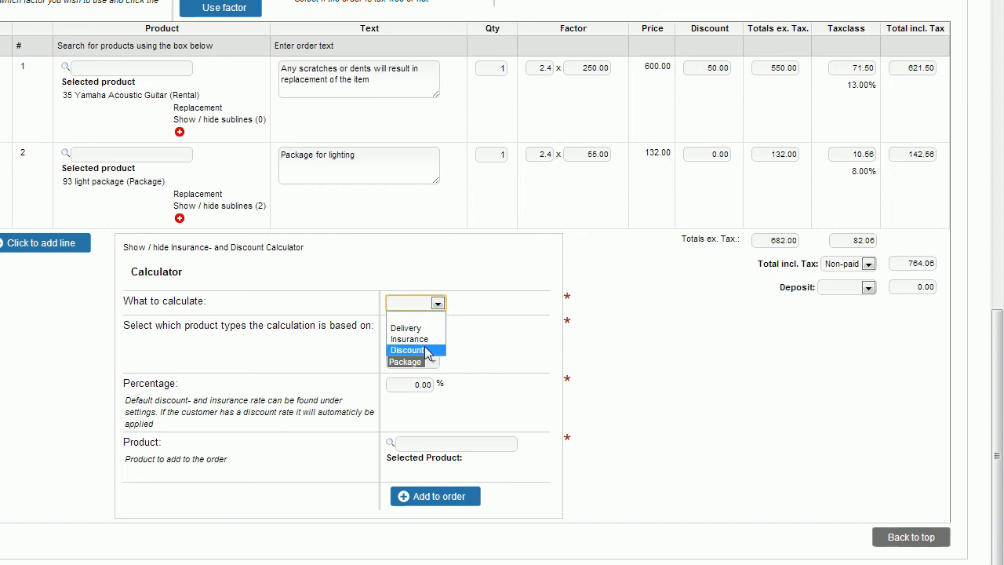
{"action": "left_click", "coordinate": [408, 349]}
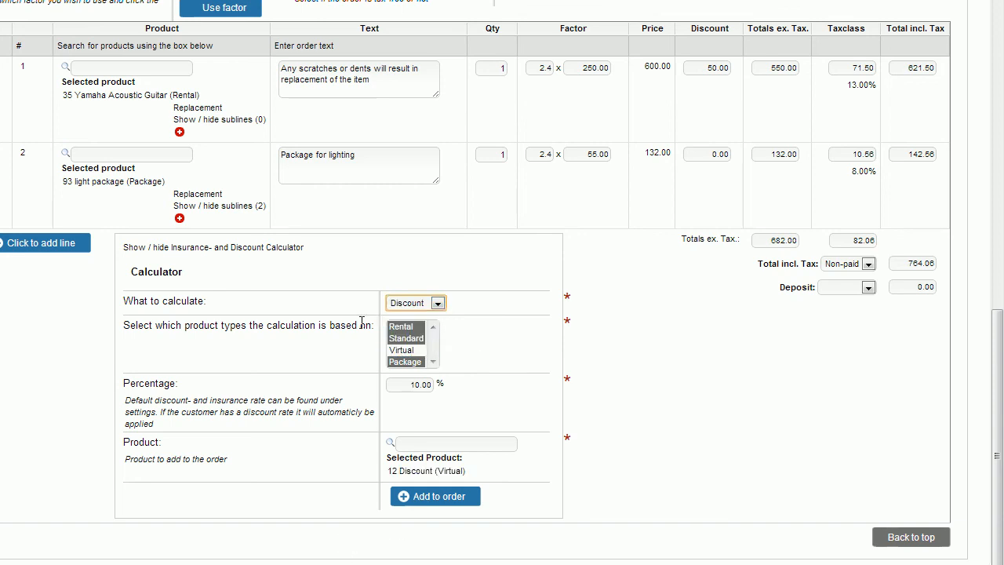
{"action": "mouse_move", "coordinate": [320, 351]}
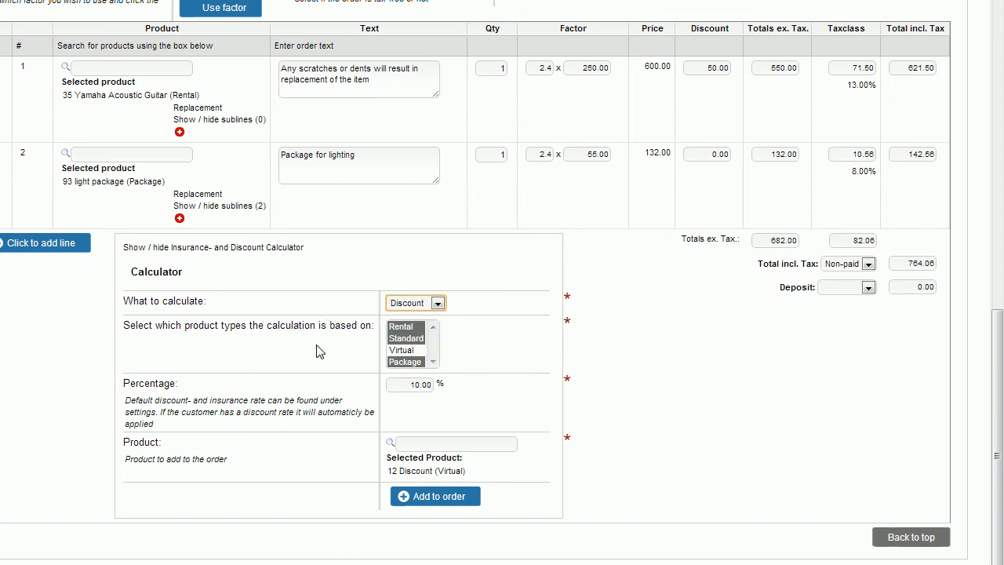
{"action": "mouse_move", "coordinate": [399, 351]}
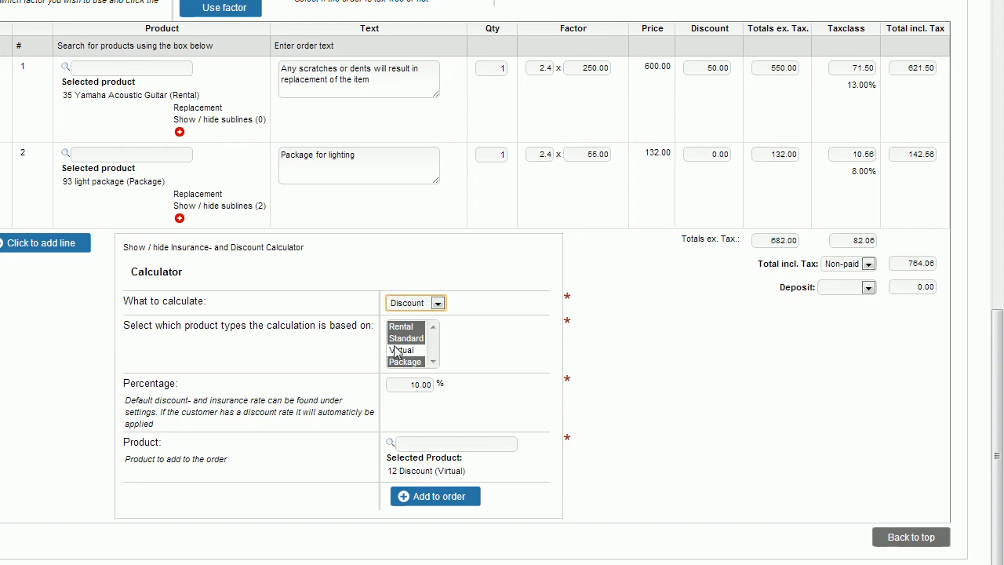
{"action": "mouse_move", "coordinate": [363, 362]}
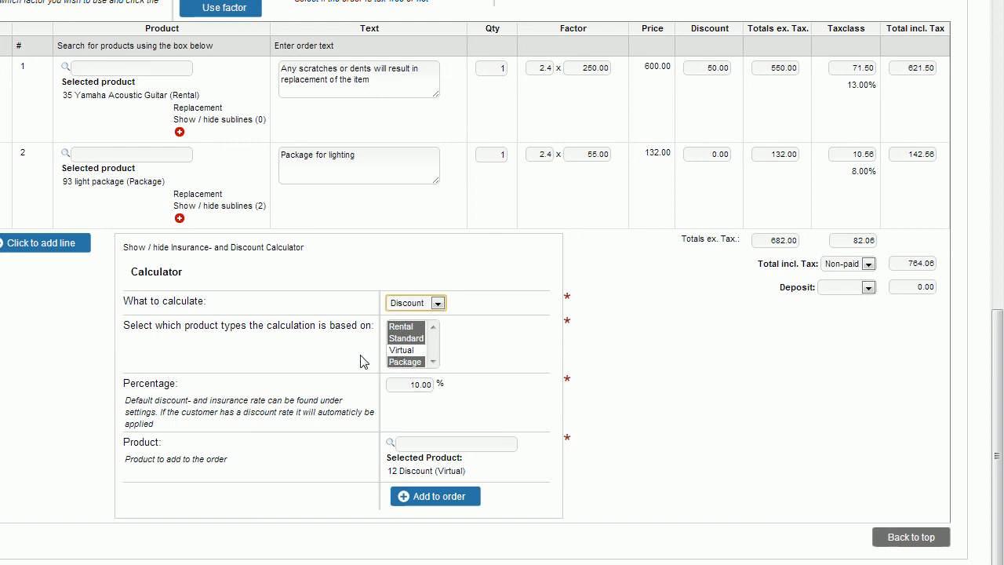
{"action": "mouse_move", "coordinate": [423, 359]}
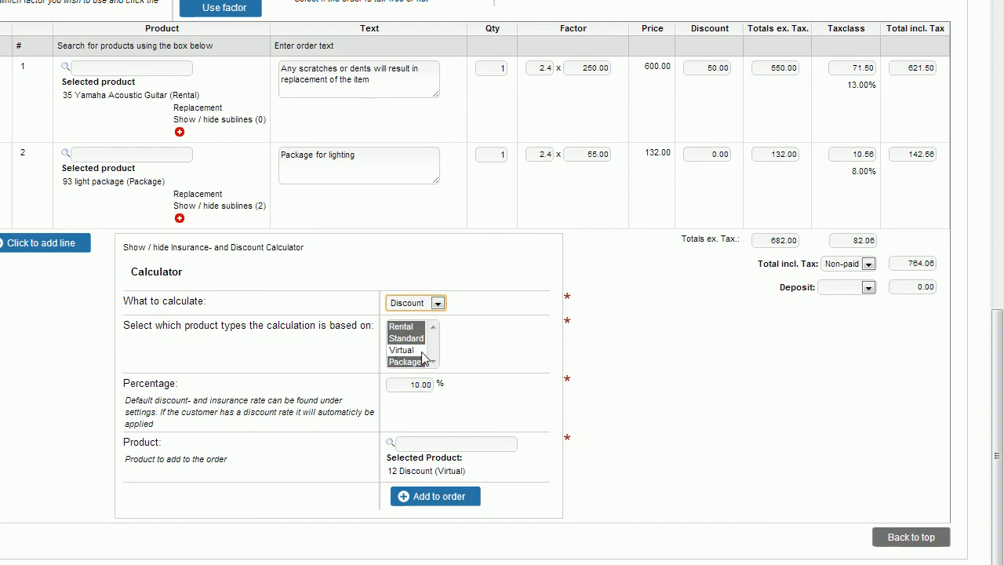
{"action": "mouse_move", "coordinate": [459, 375]}
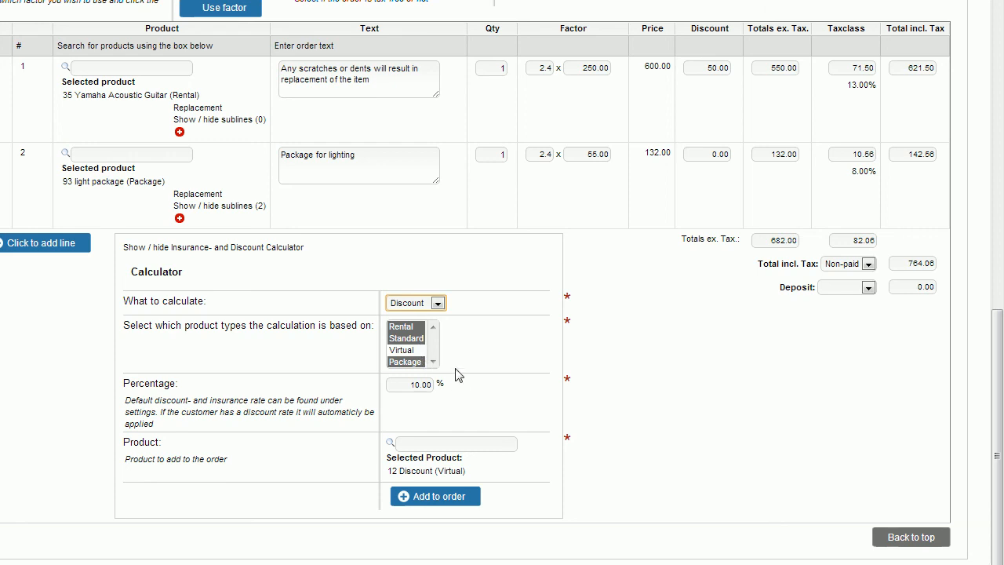
{"action": "mouse_move", "coordinate": [508, 373]}
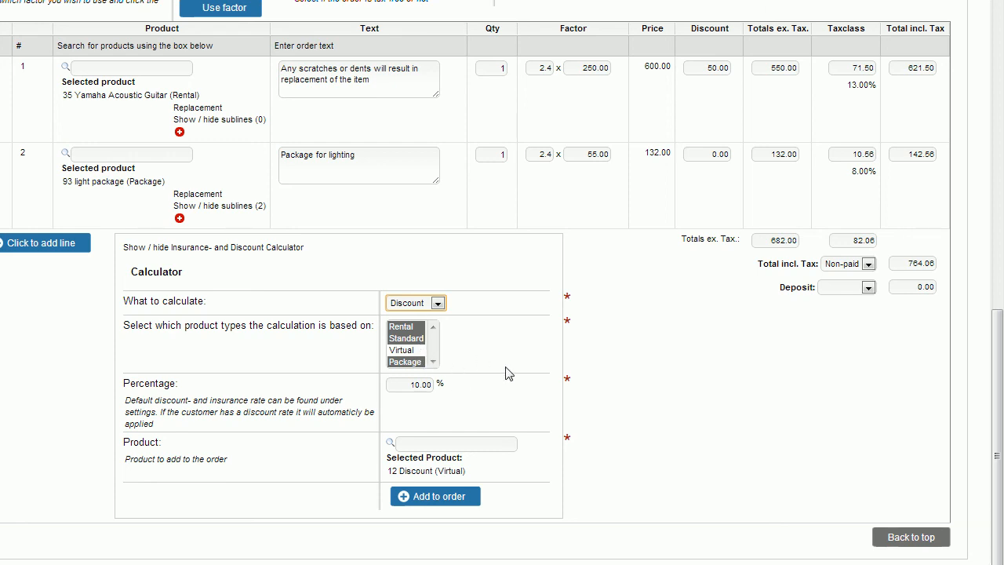